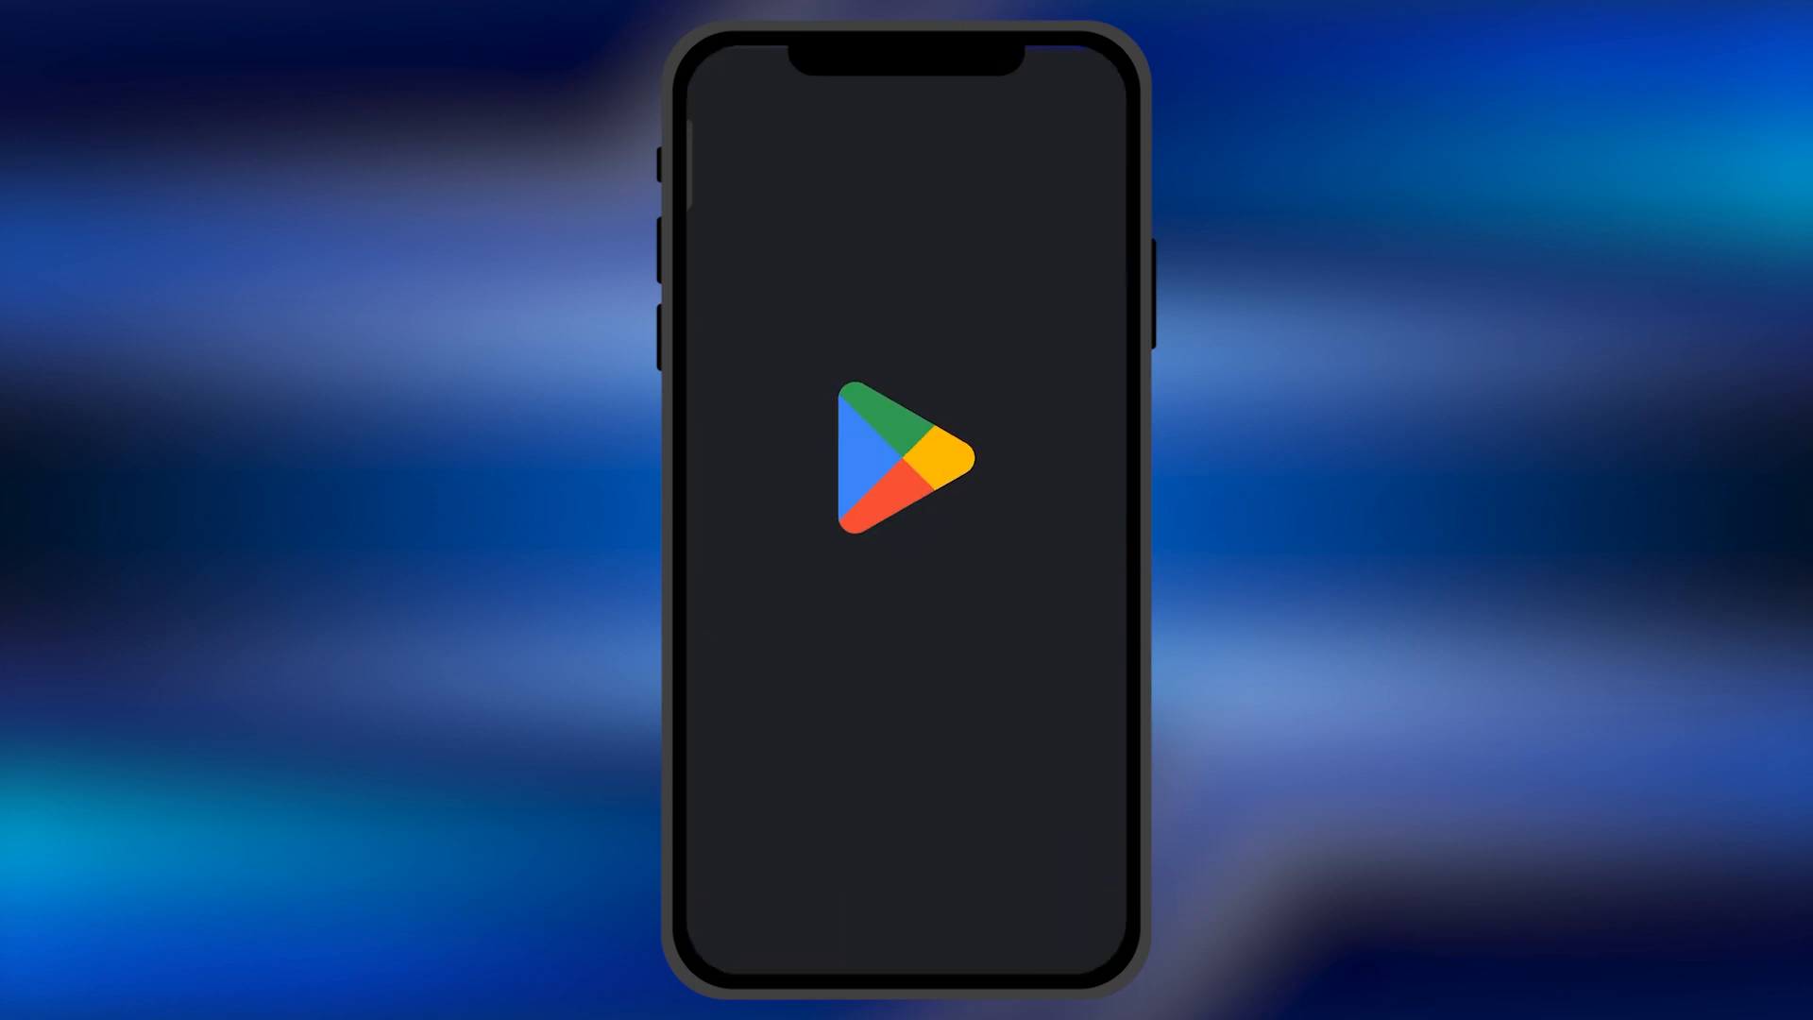
Step: Leave the Play Store and return to the phone's home screen
text(z)
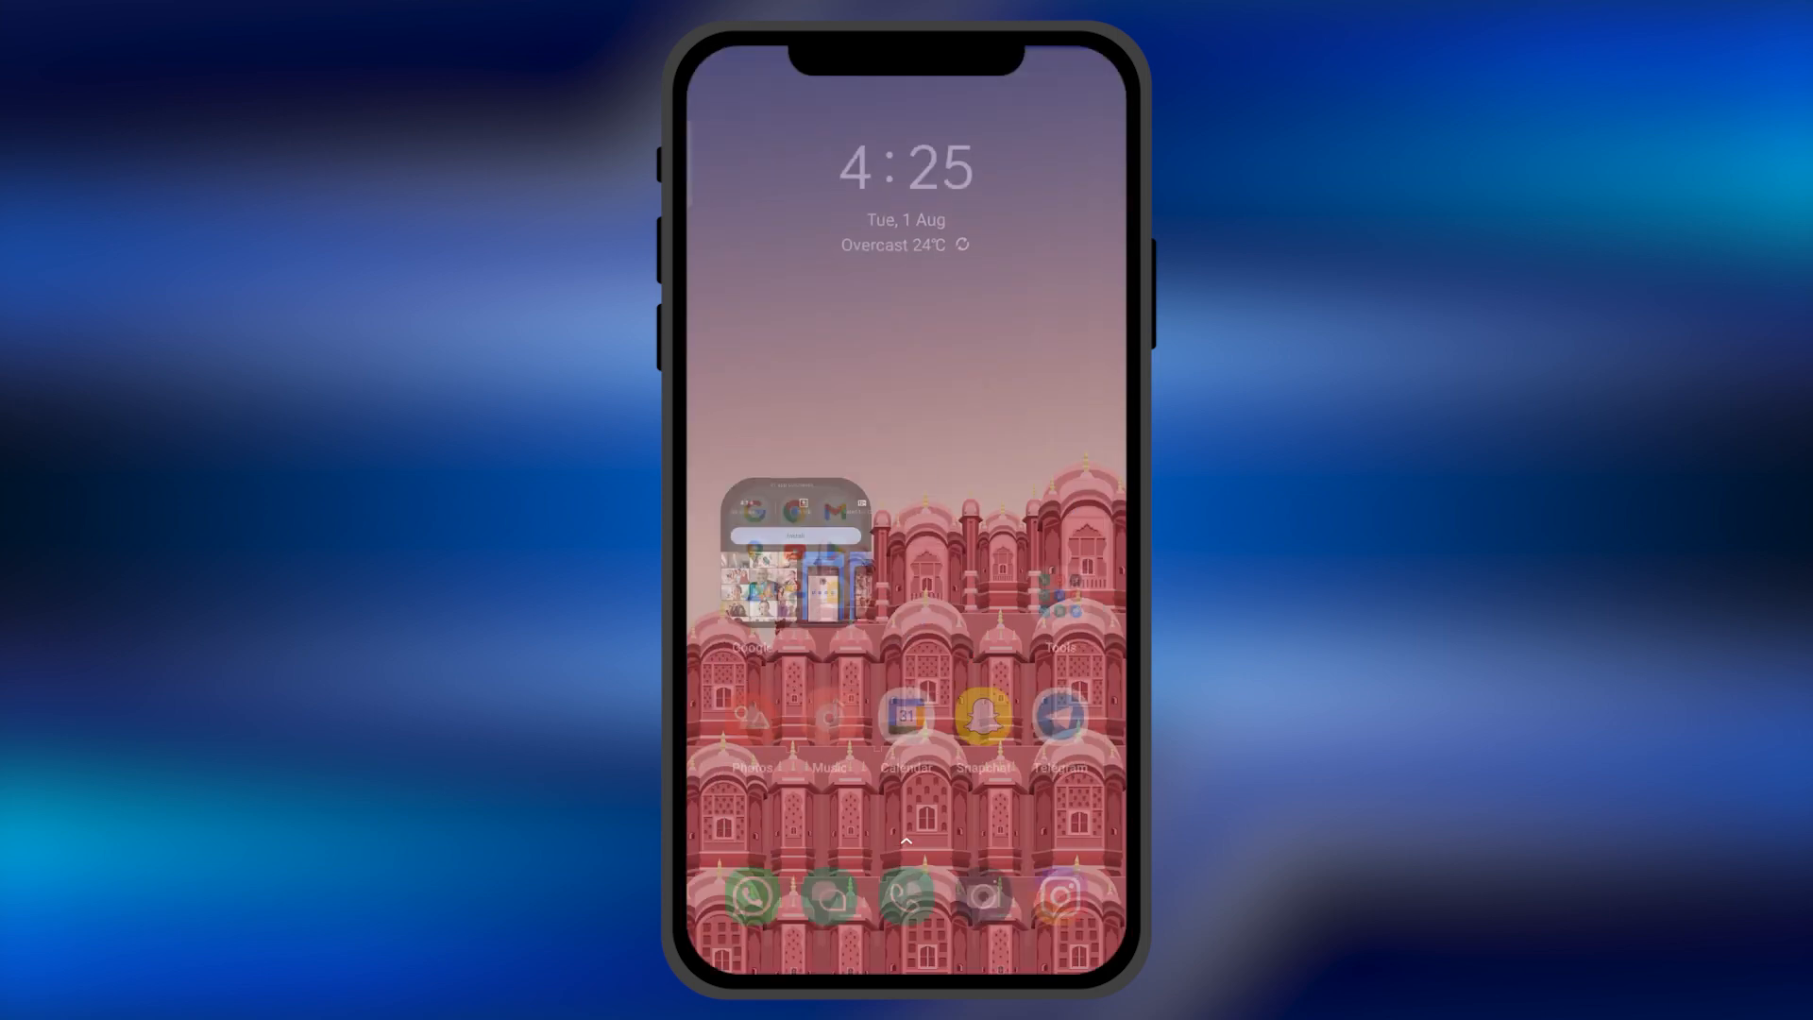
Step: Launch Chrome from the Google apps folder on the home screen
click(795, 544)
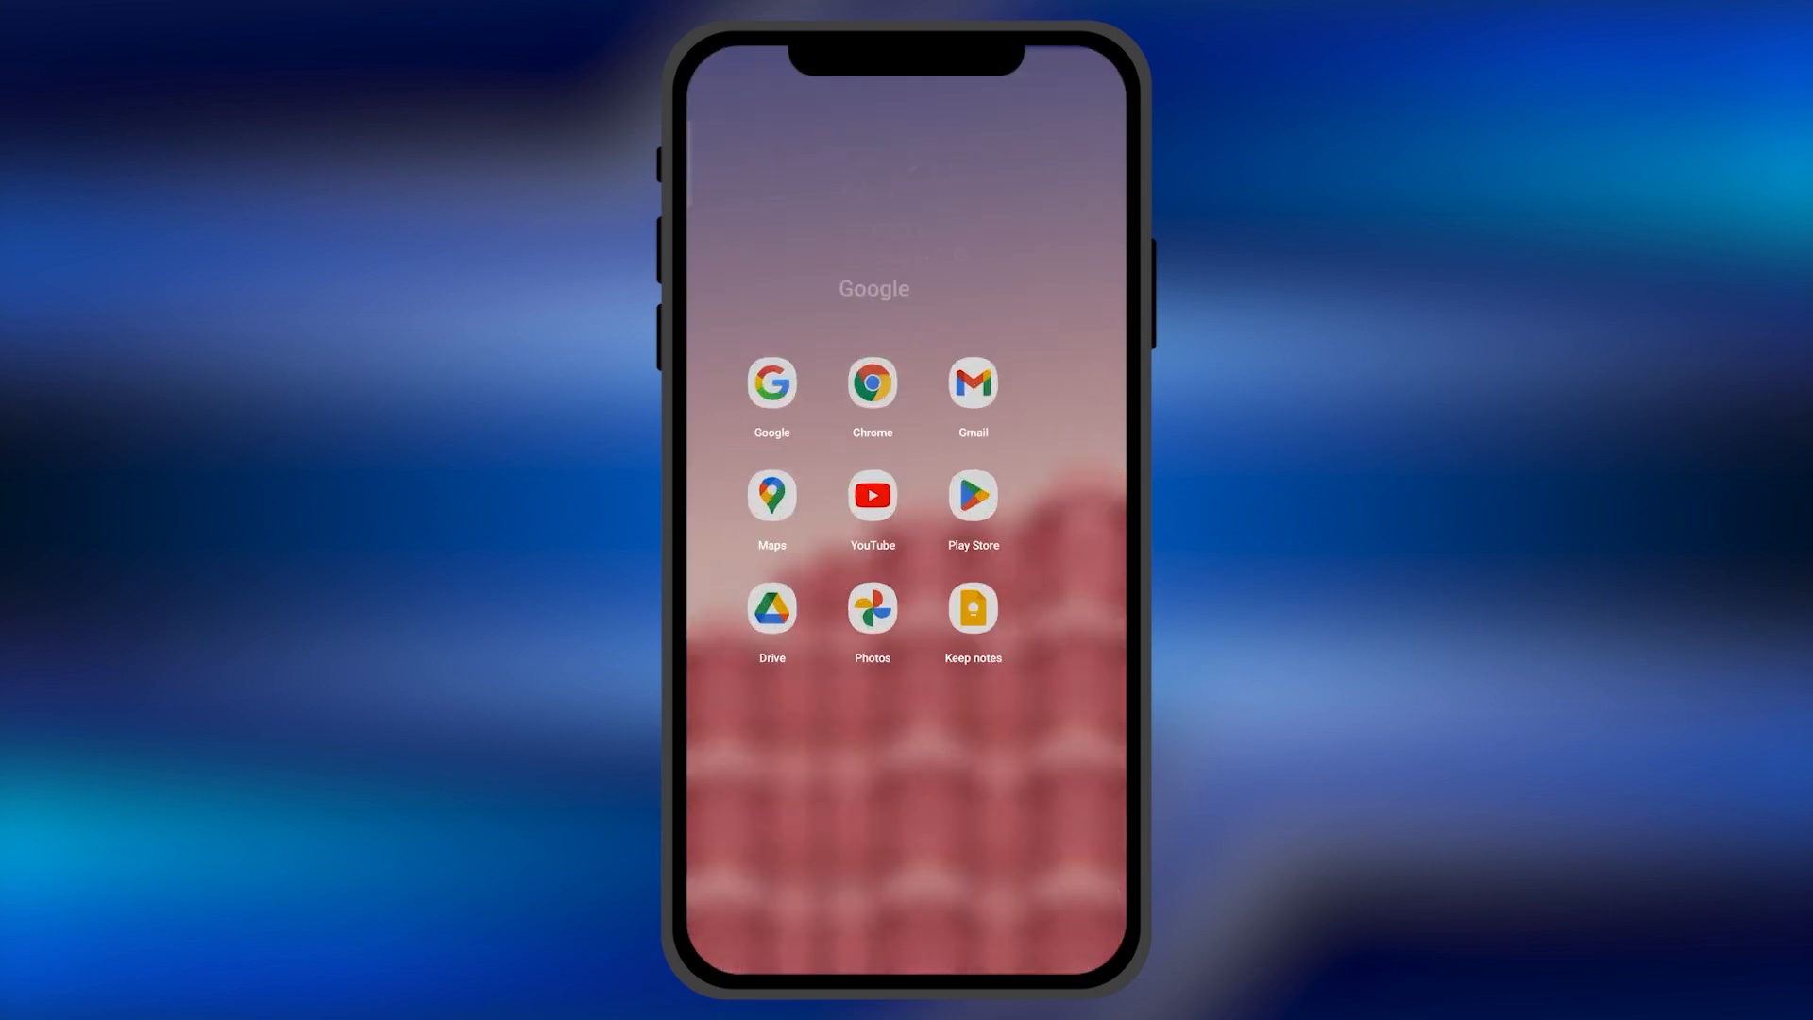
click(771, 383)
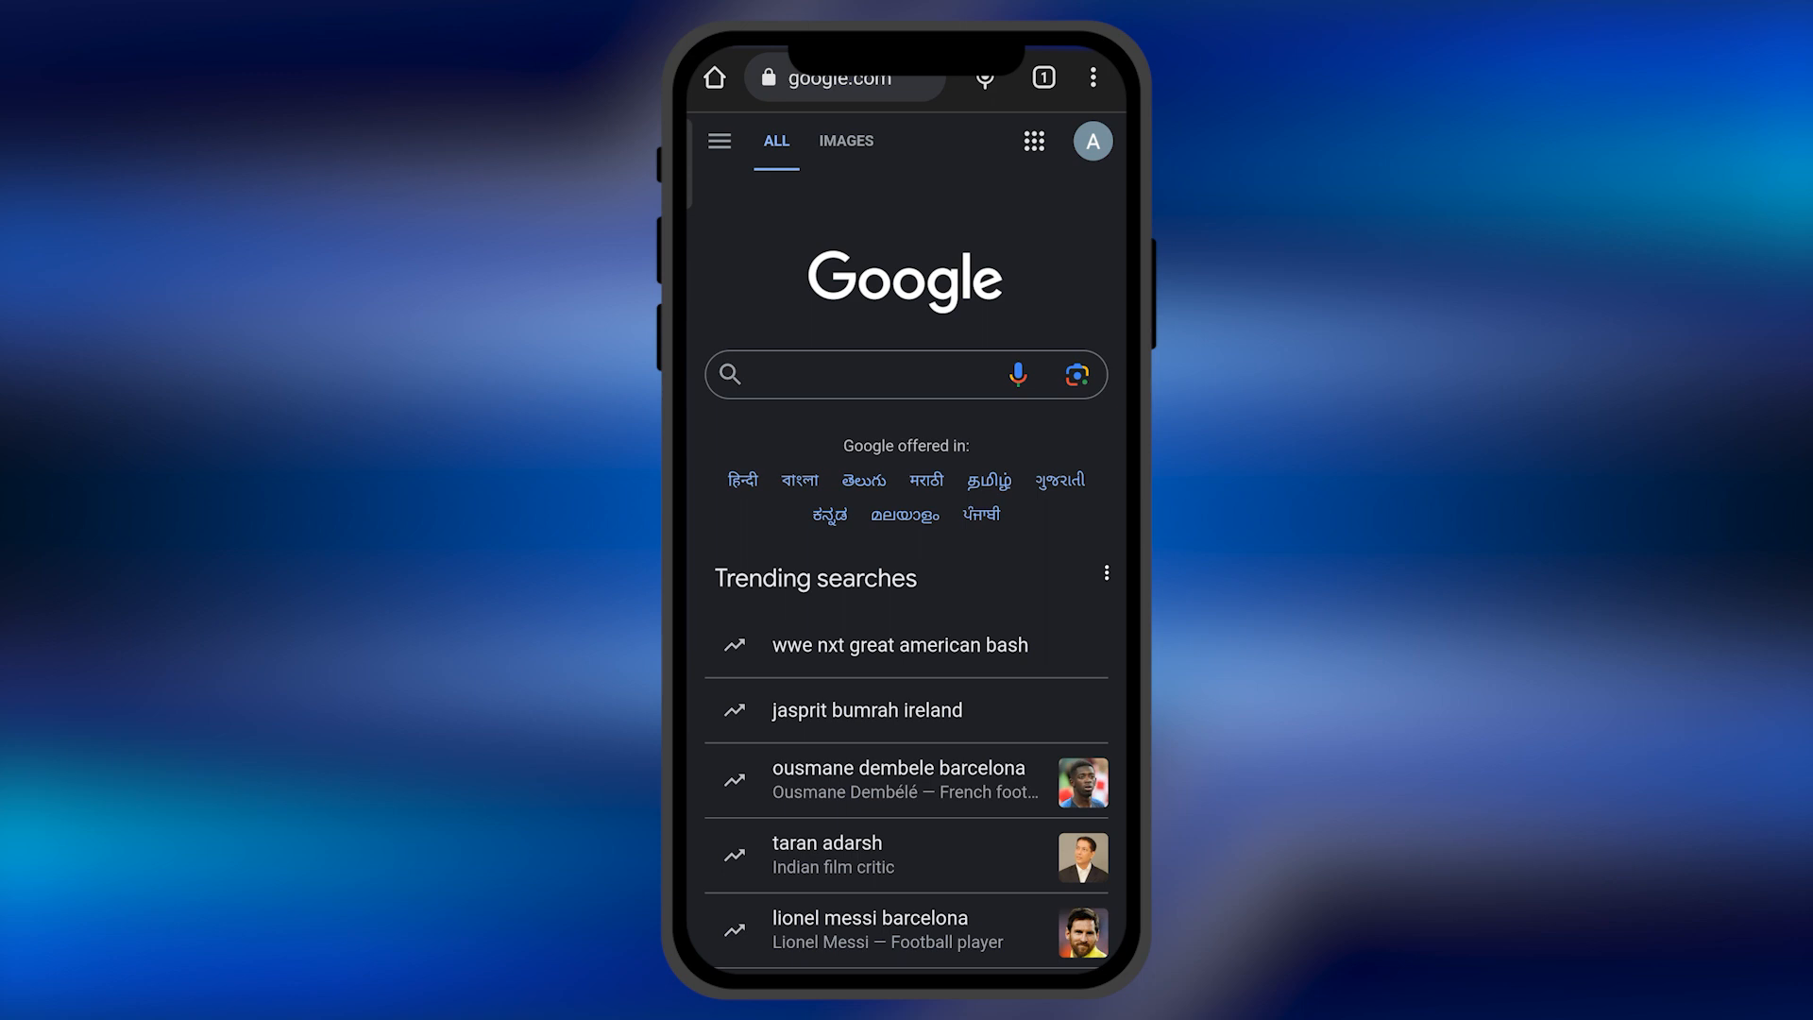
Step: Search Google for 'zoom older version apk' from the address bar
click(845, 77)
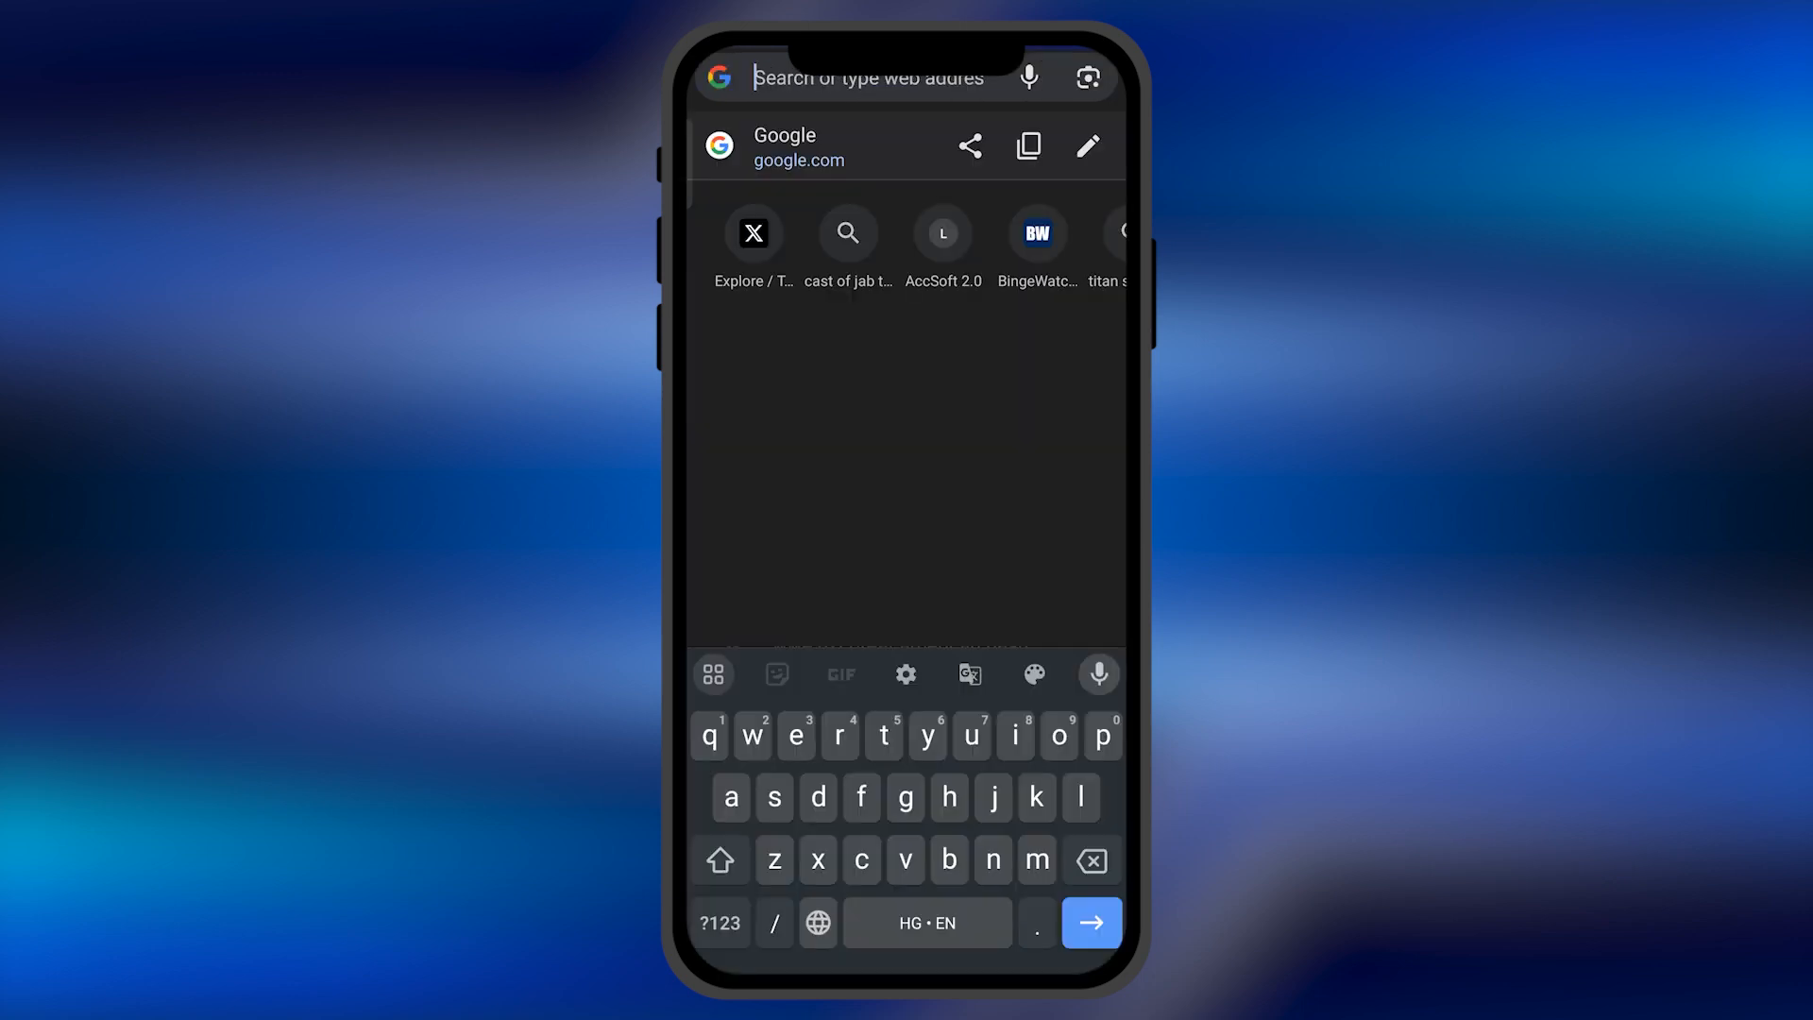
text(zoom older version apk)
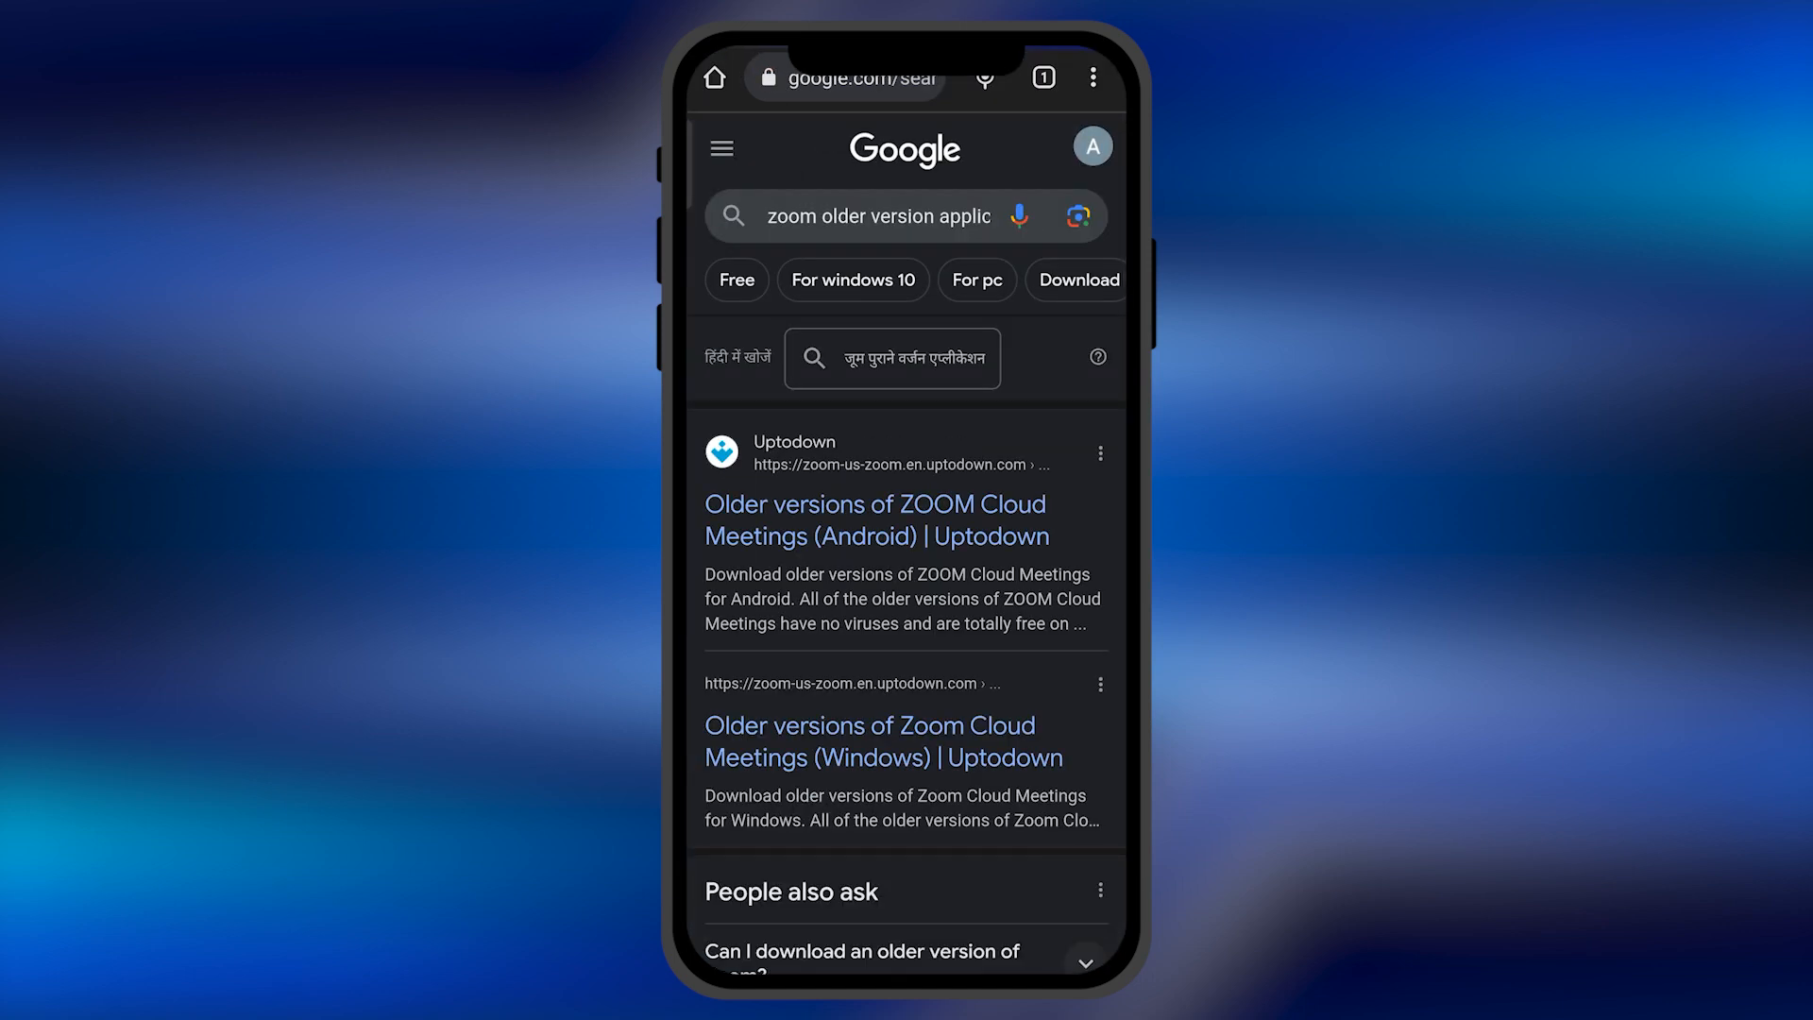
Step: Choose the APKToy 'ZOOM Cloud Meetings Old version' result from the search list
scroll(down, 3)
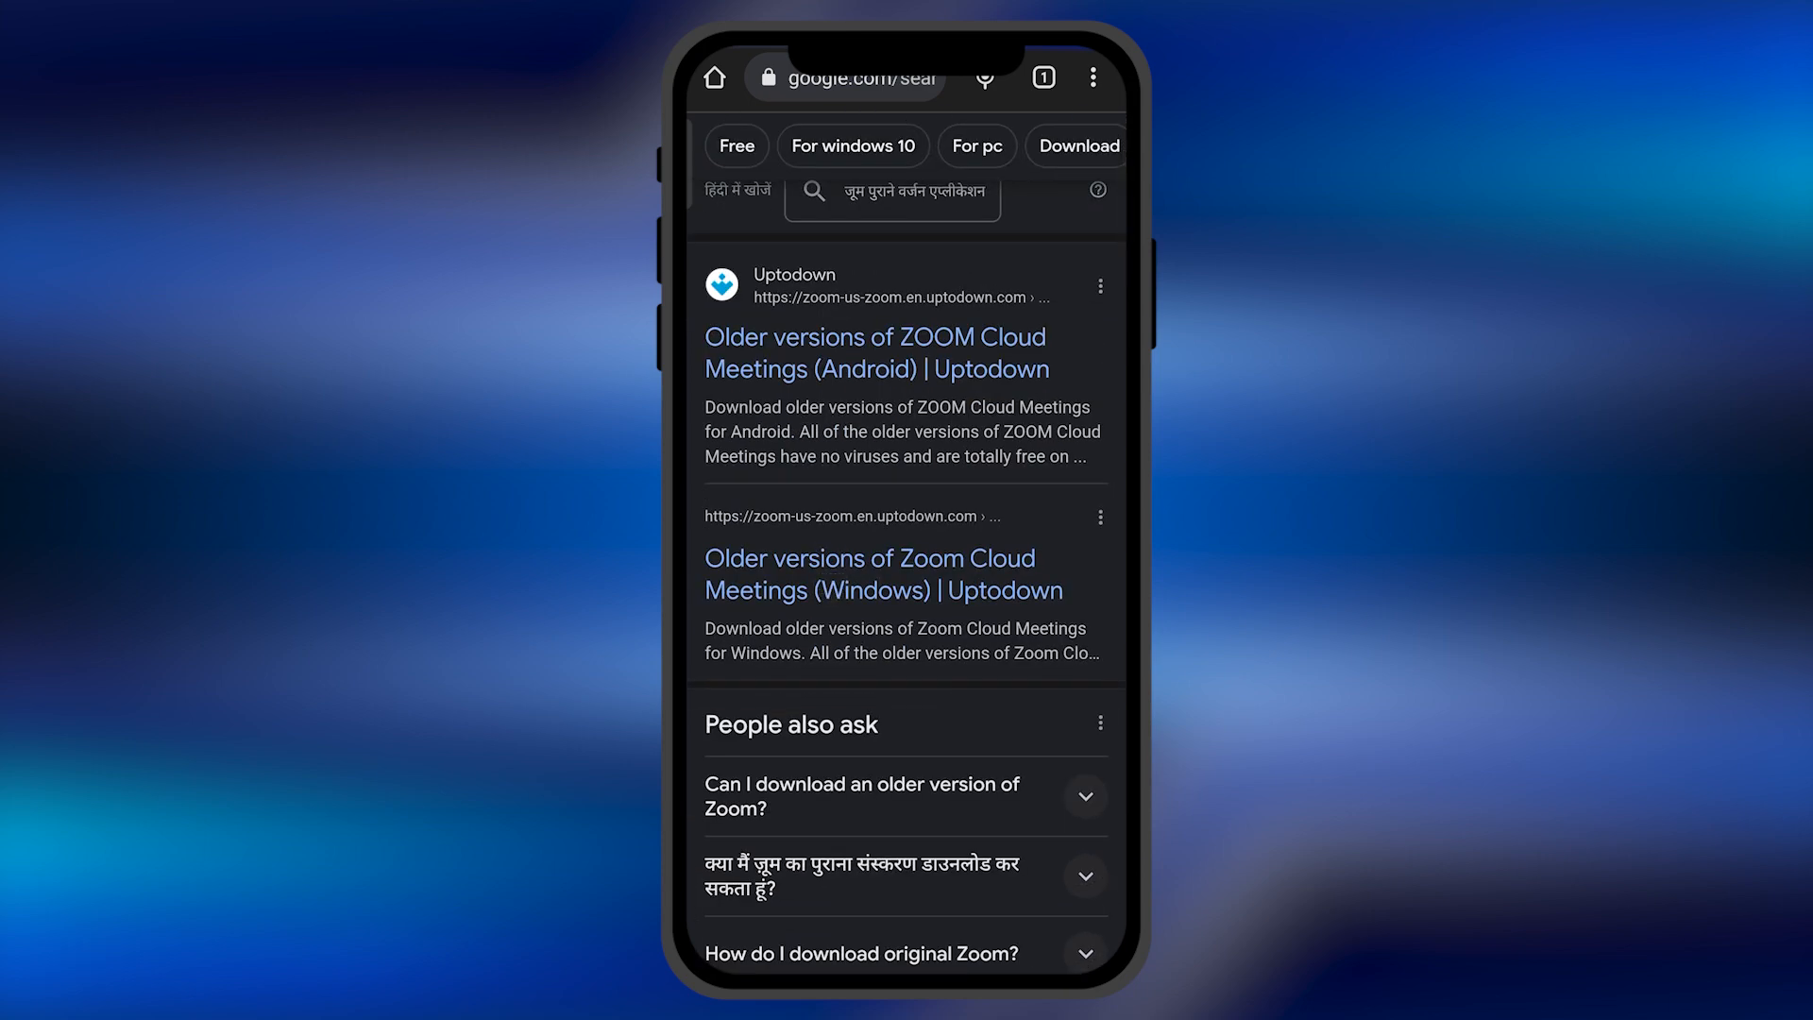
scroll(down, 3)
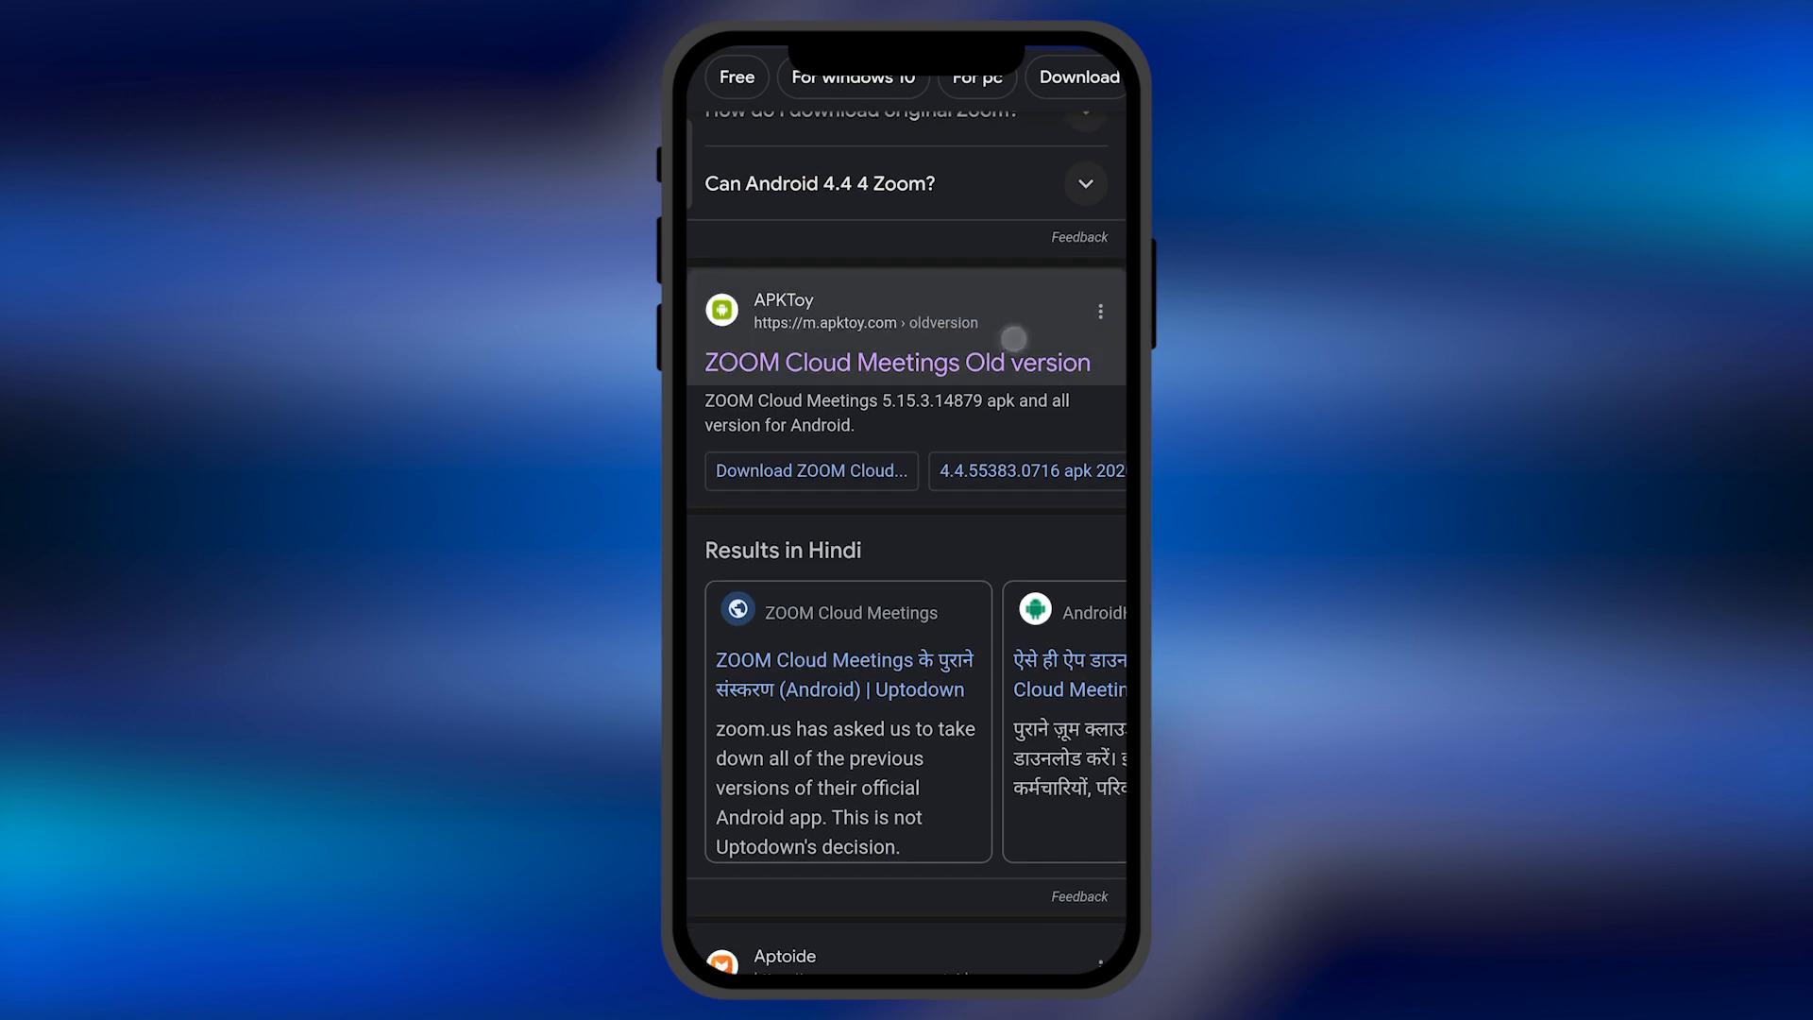
click(895, 362)
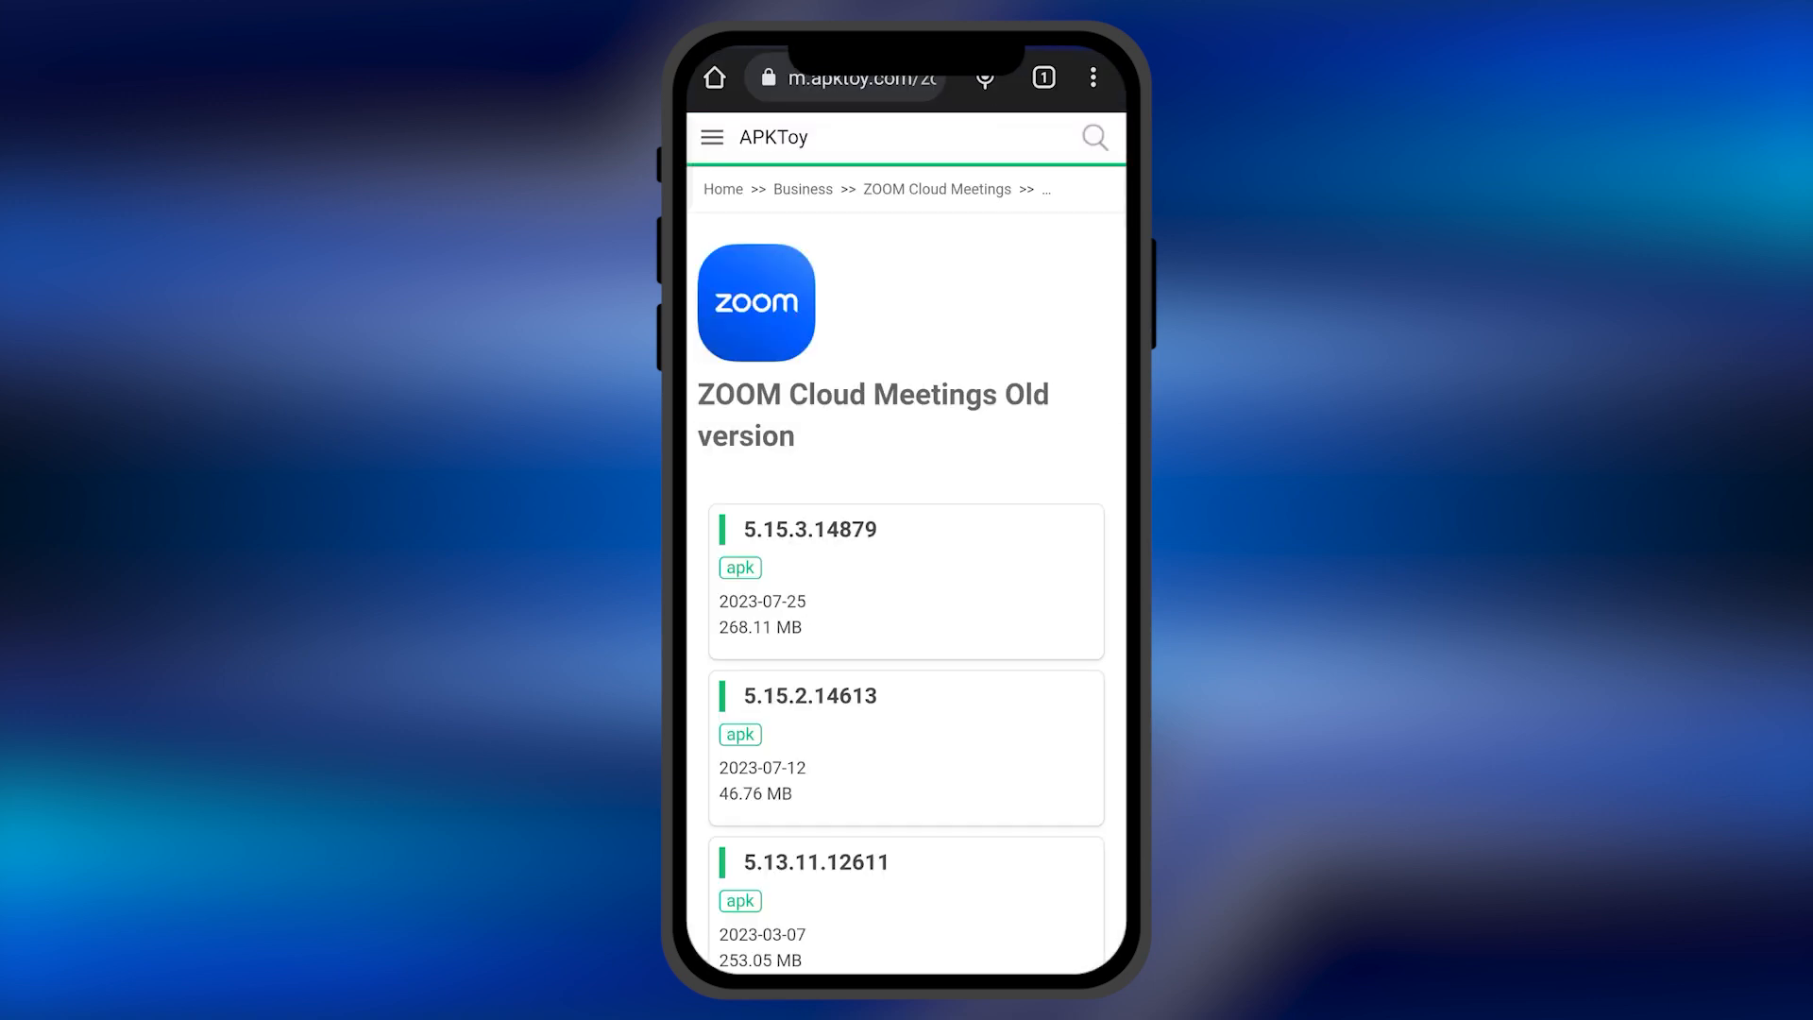
Step: Select version 5.2.42588.0803 from APKToy's list and reach its download page
scroll(down, 3)
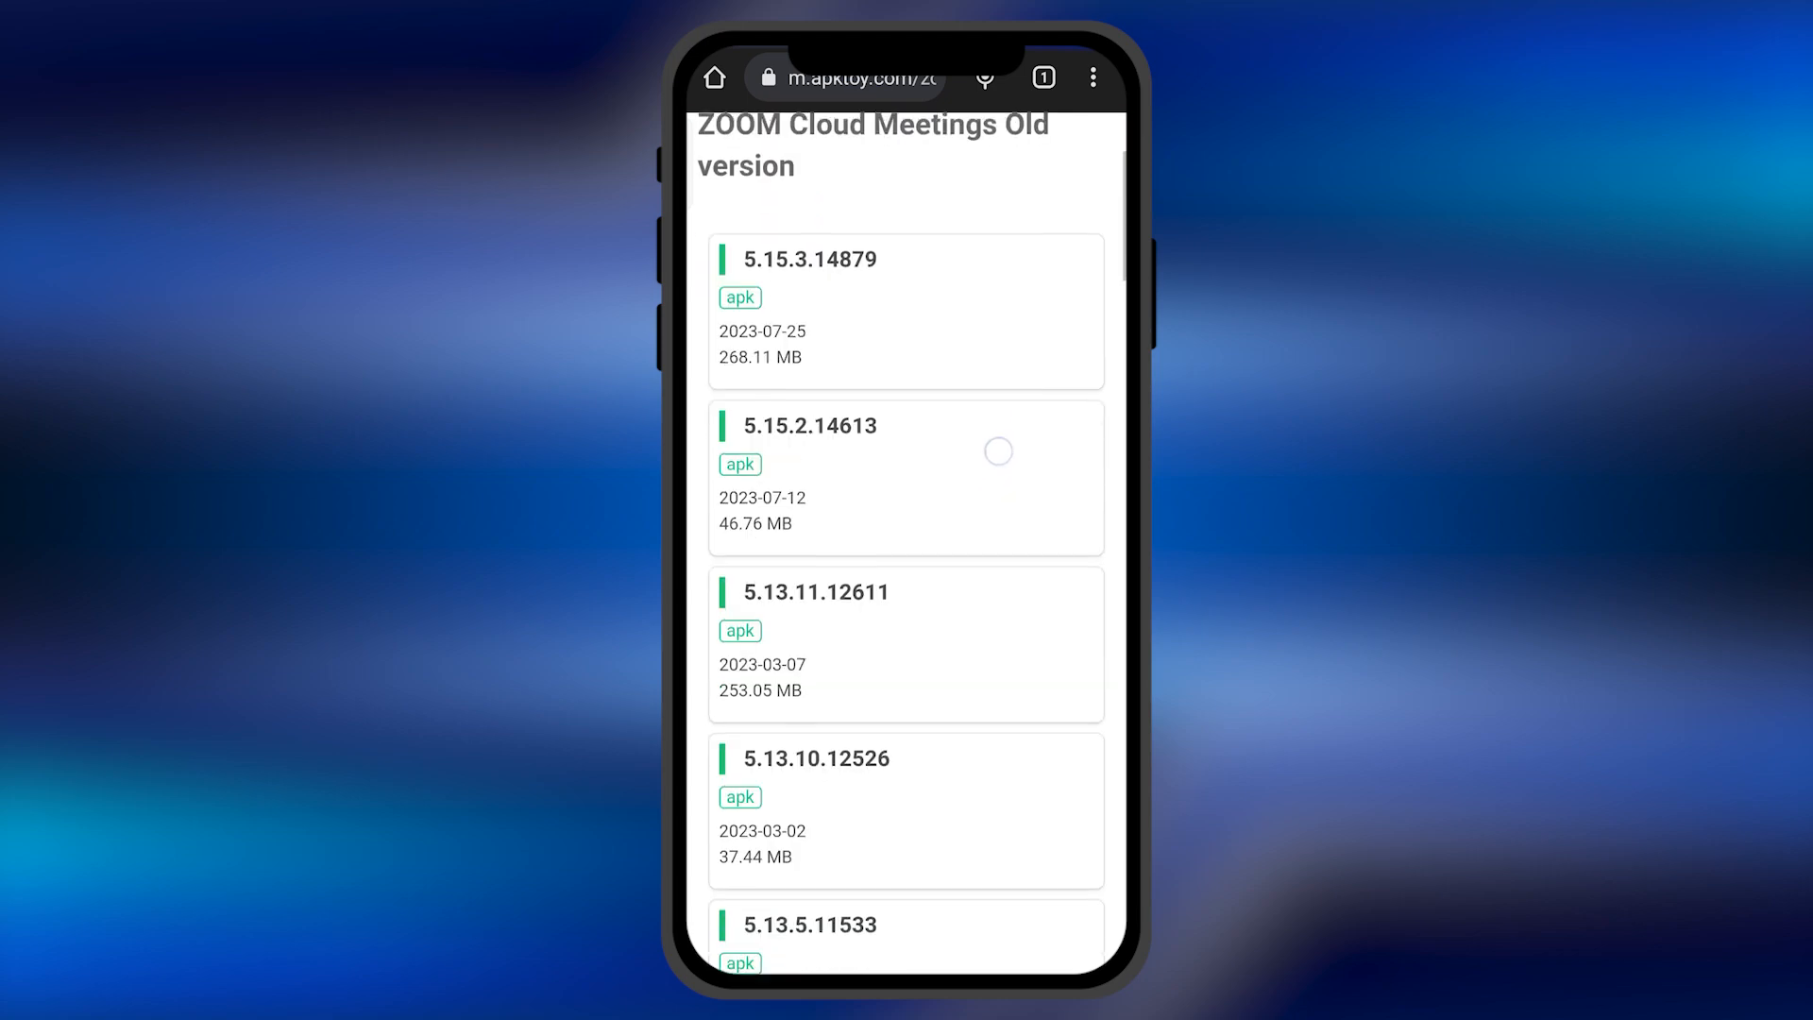
scroll(down, 3)
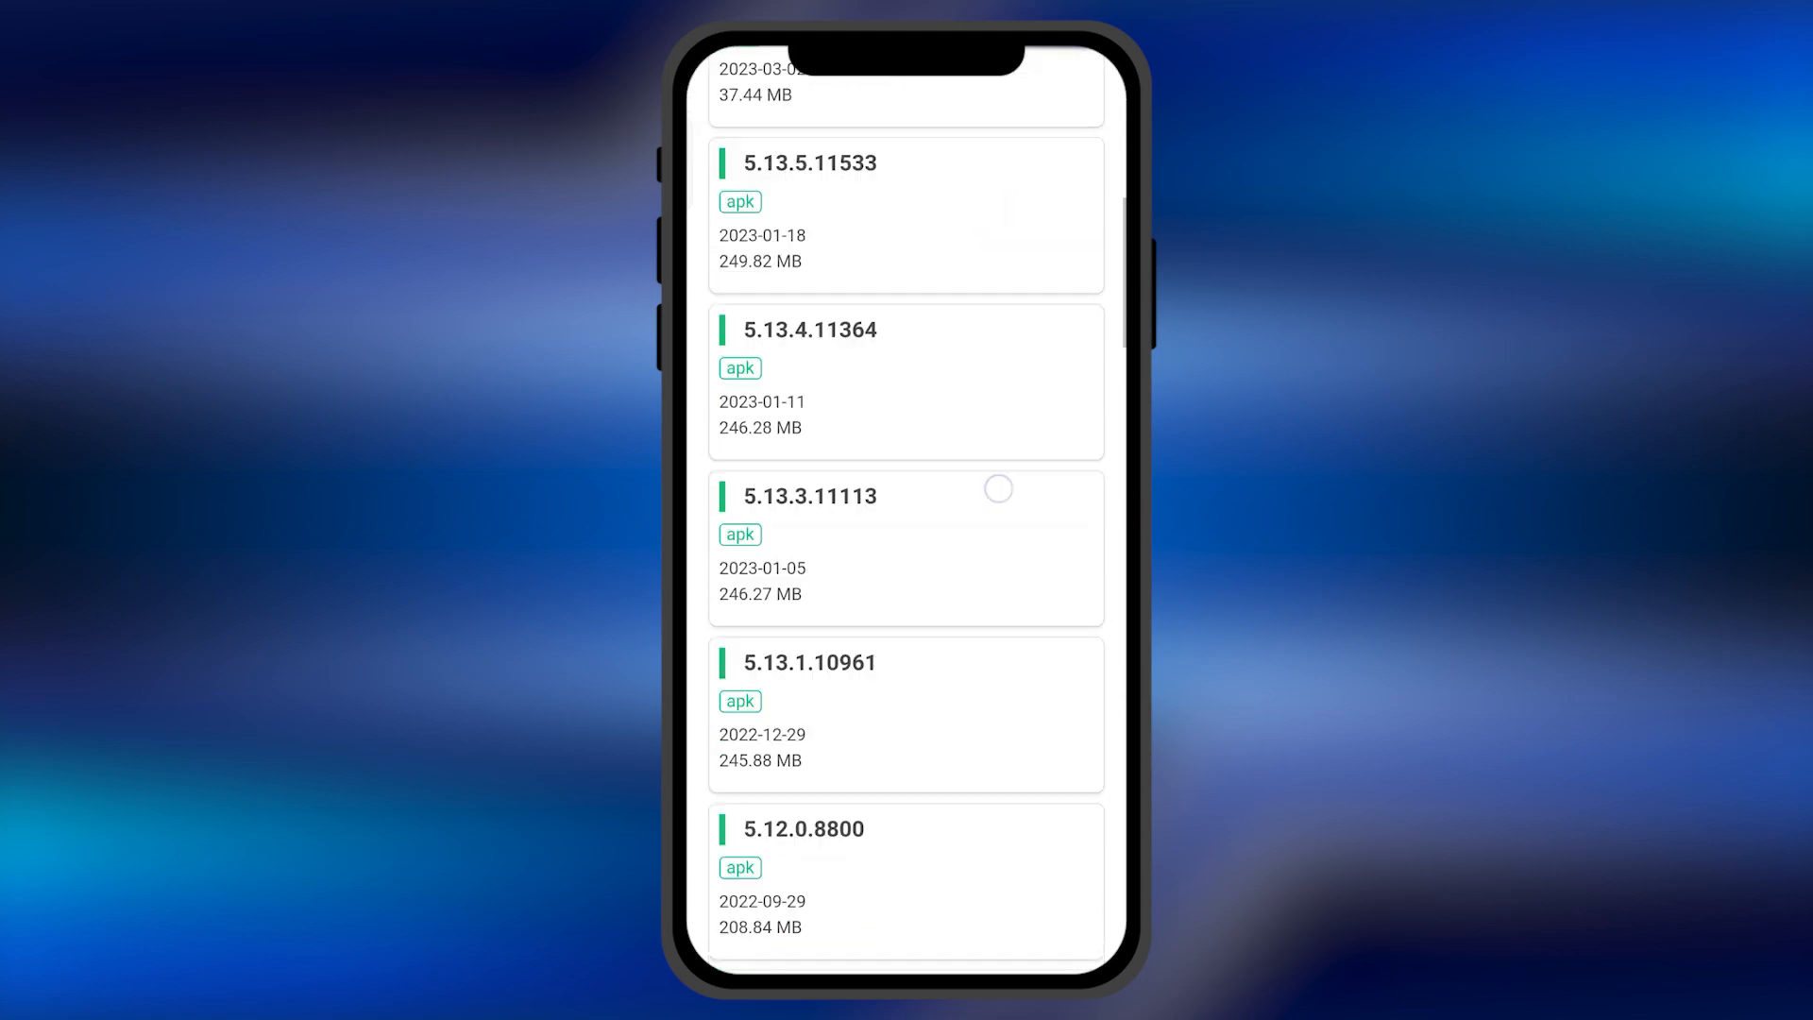
scroll(down, 3)
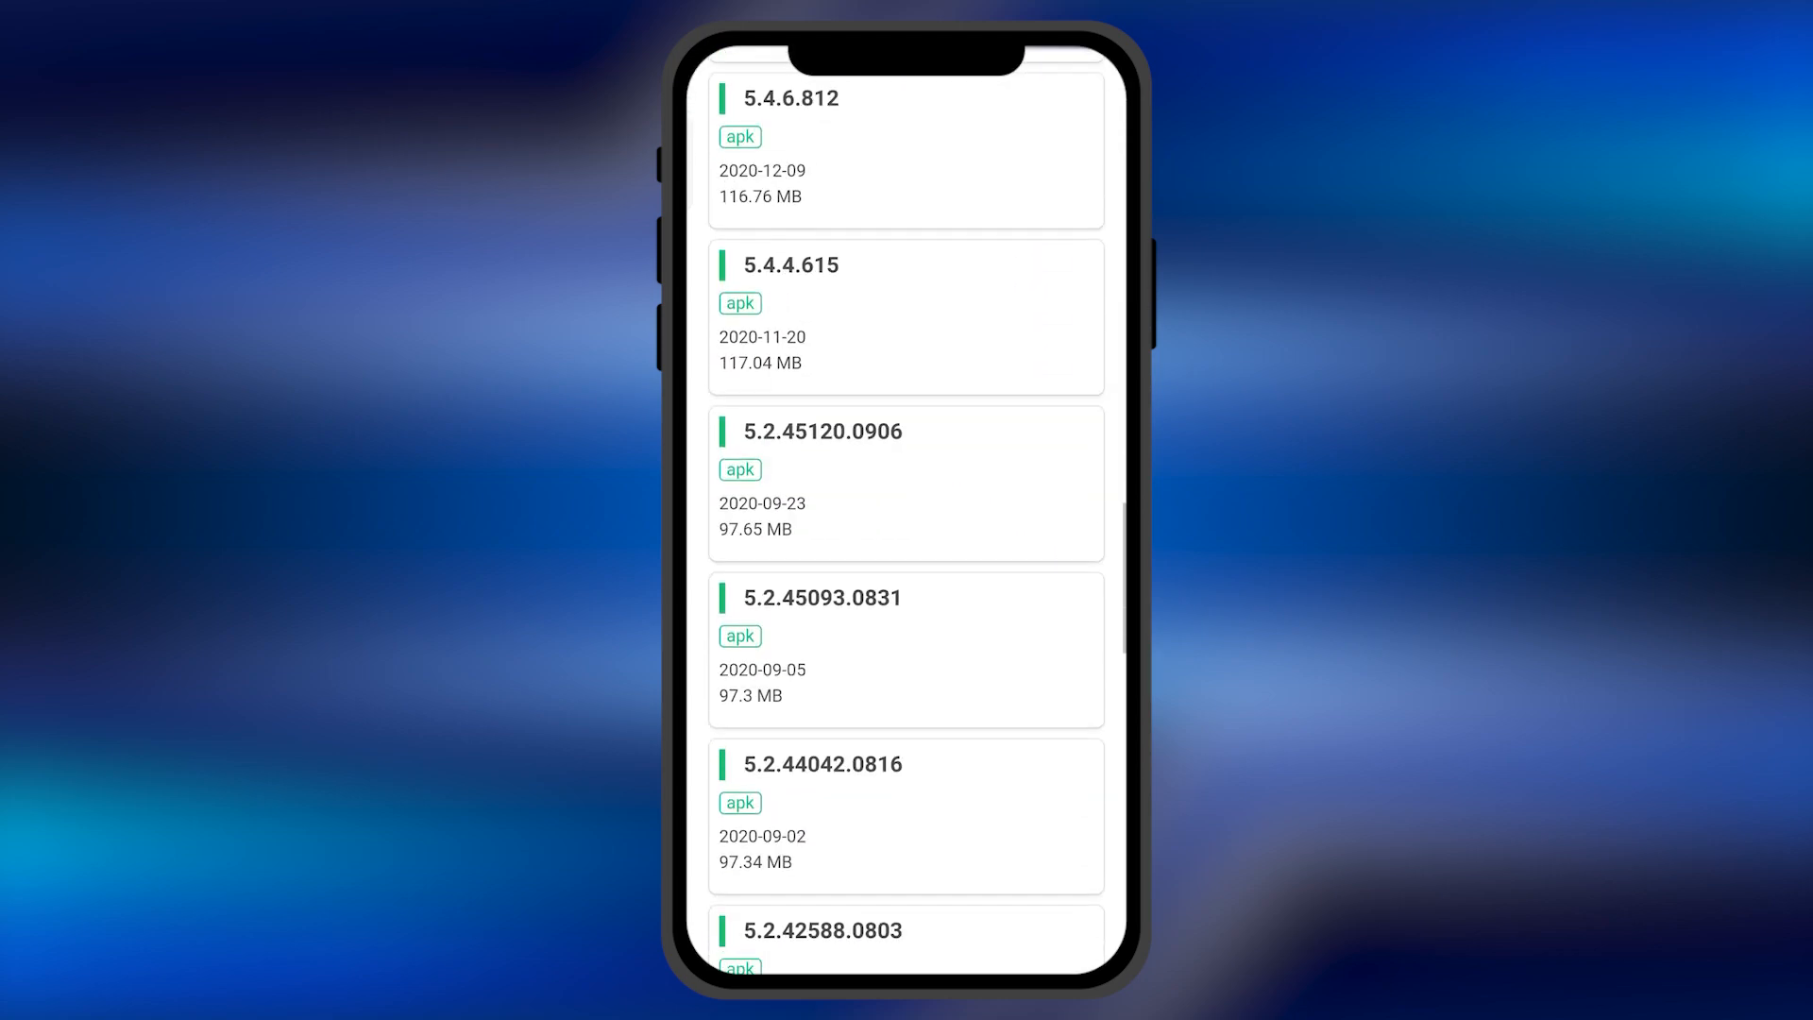
scroll(down, 3)
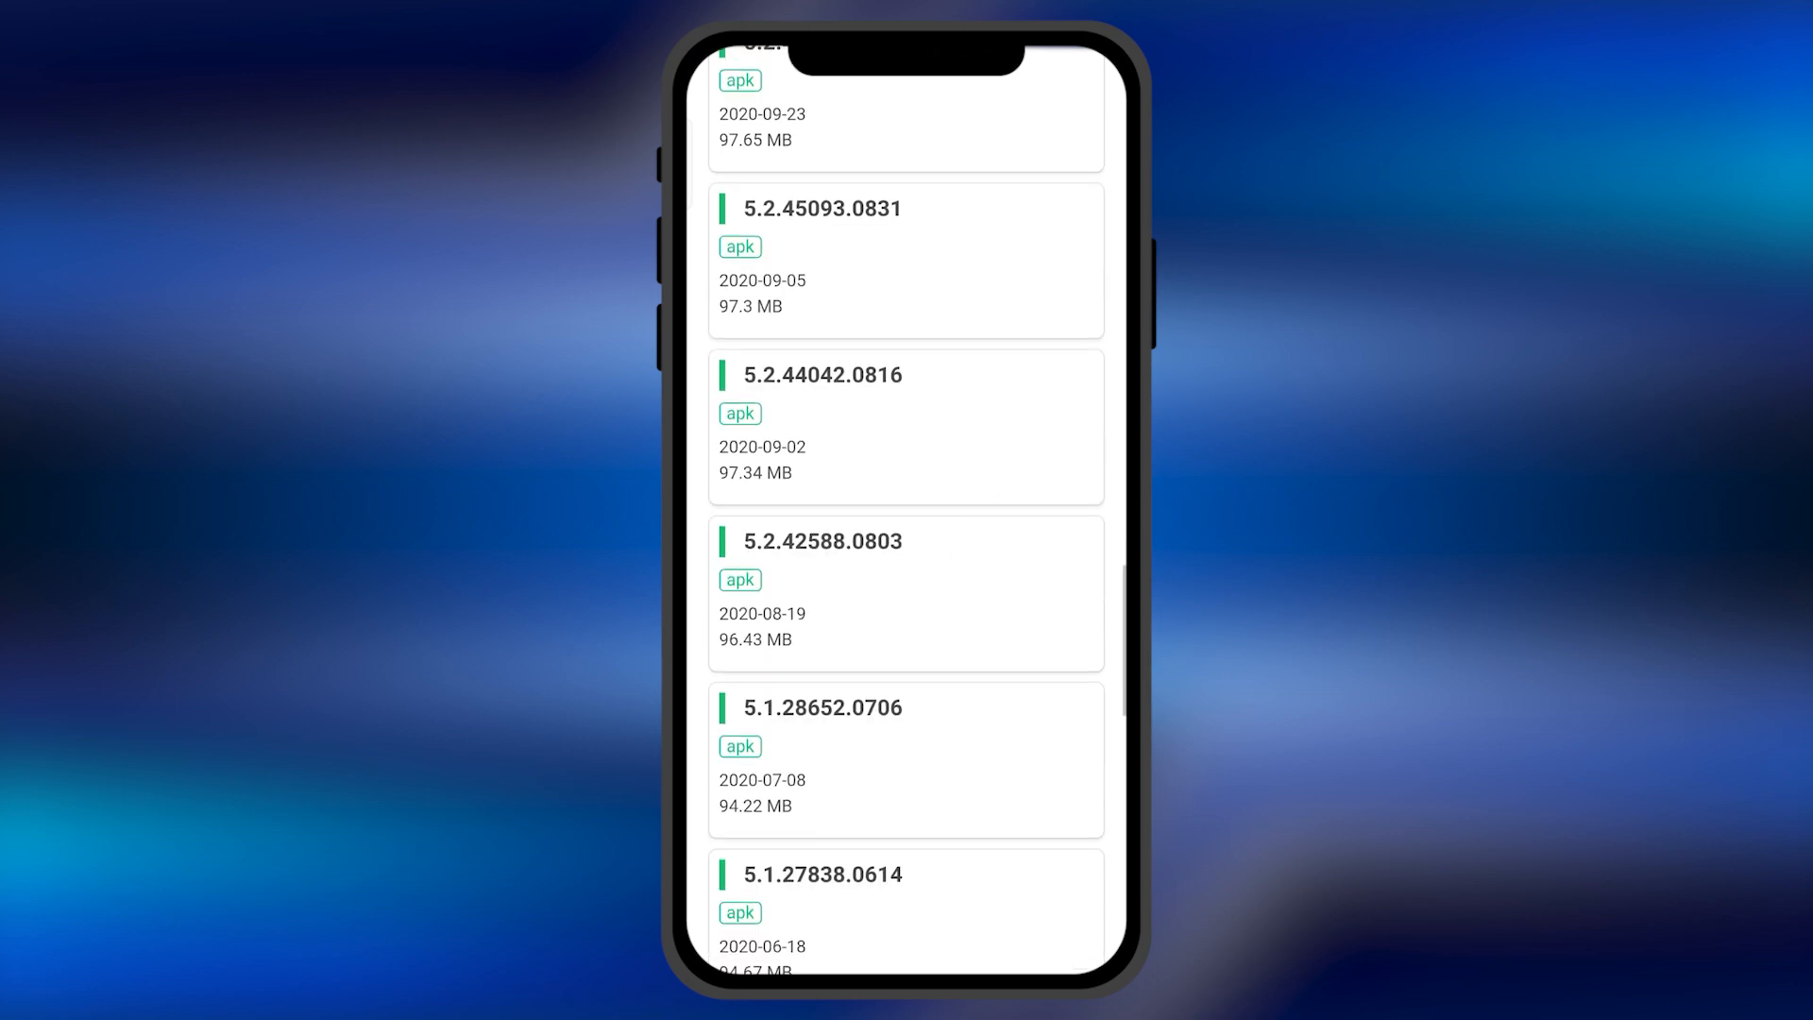
click(905, 593)
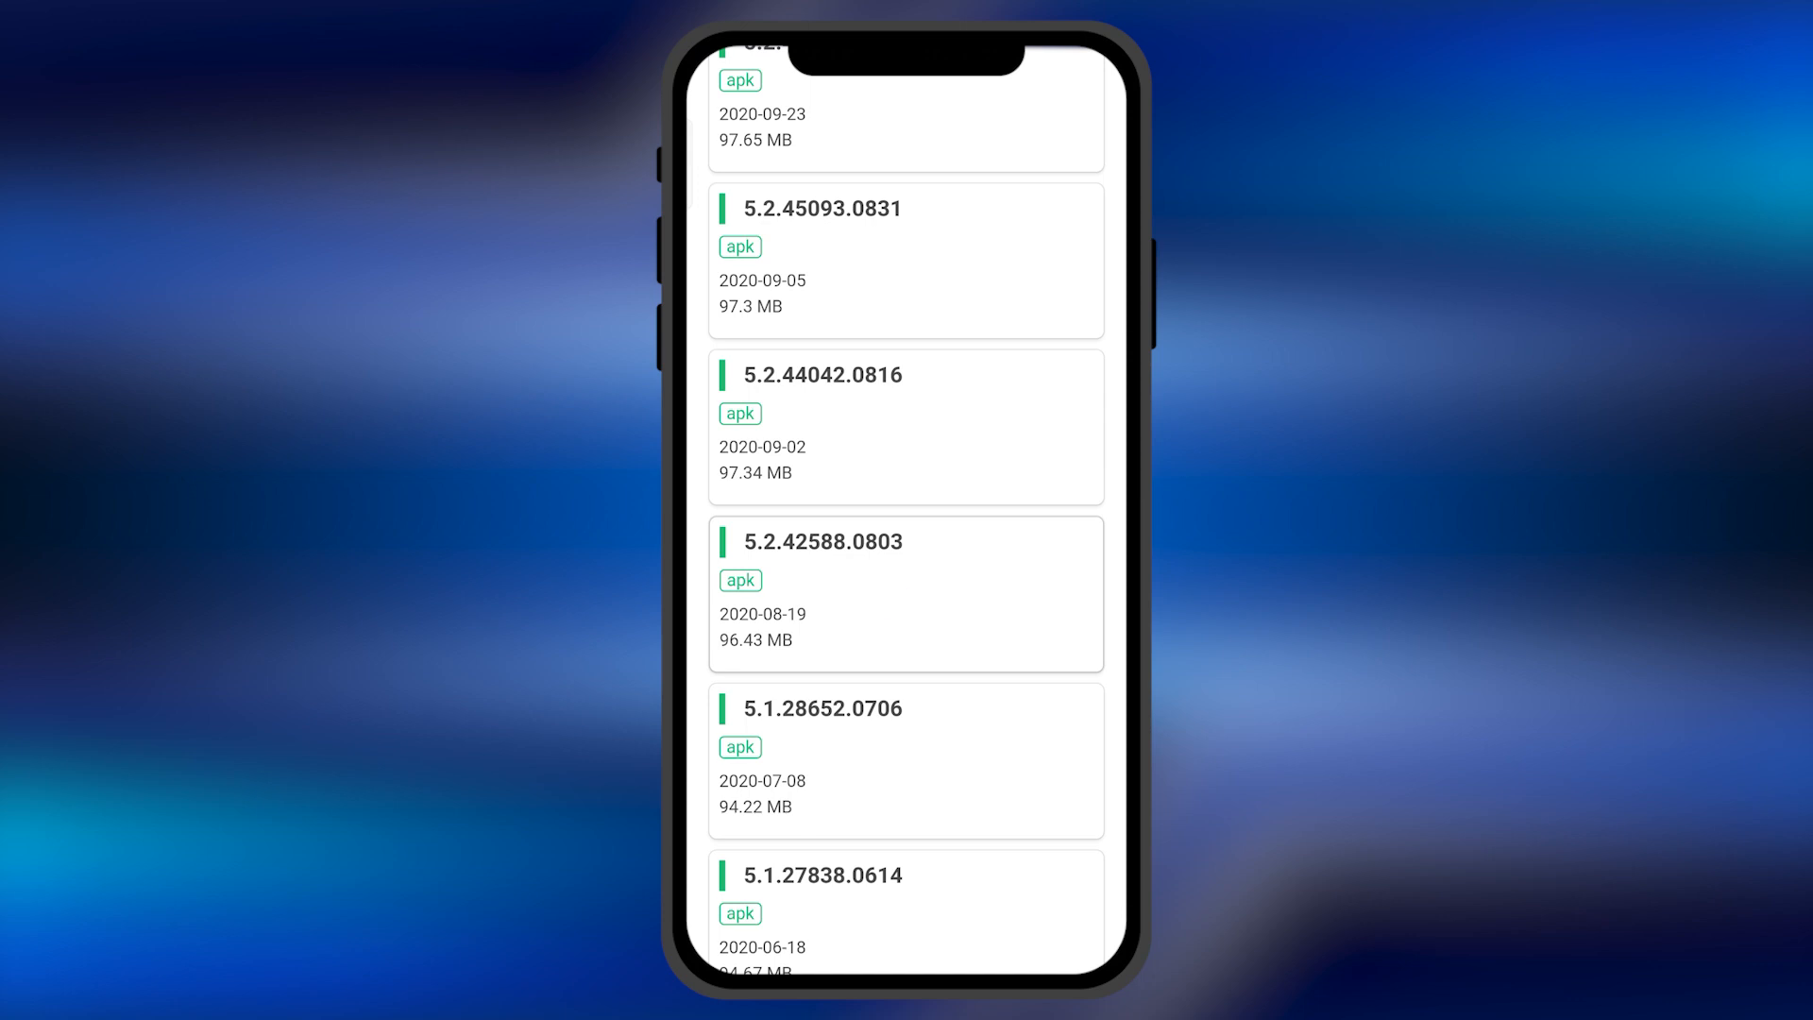
click(821, 542)
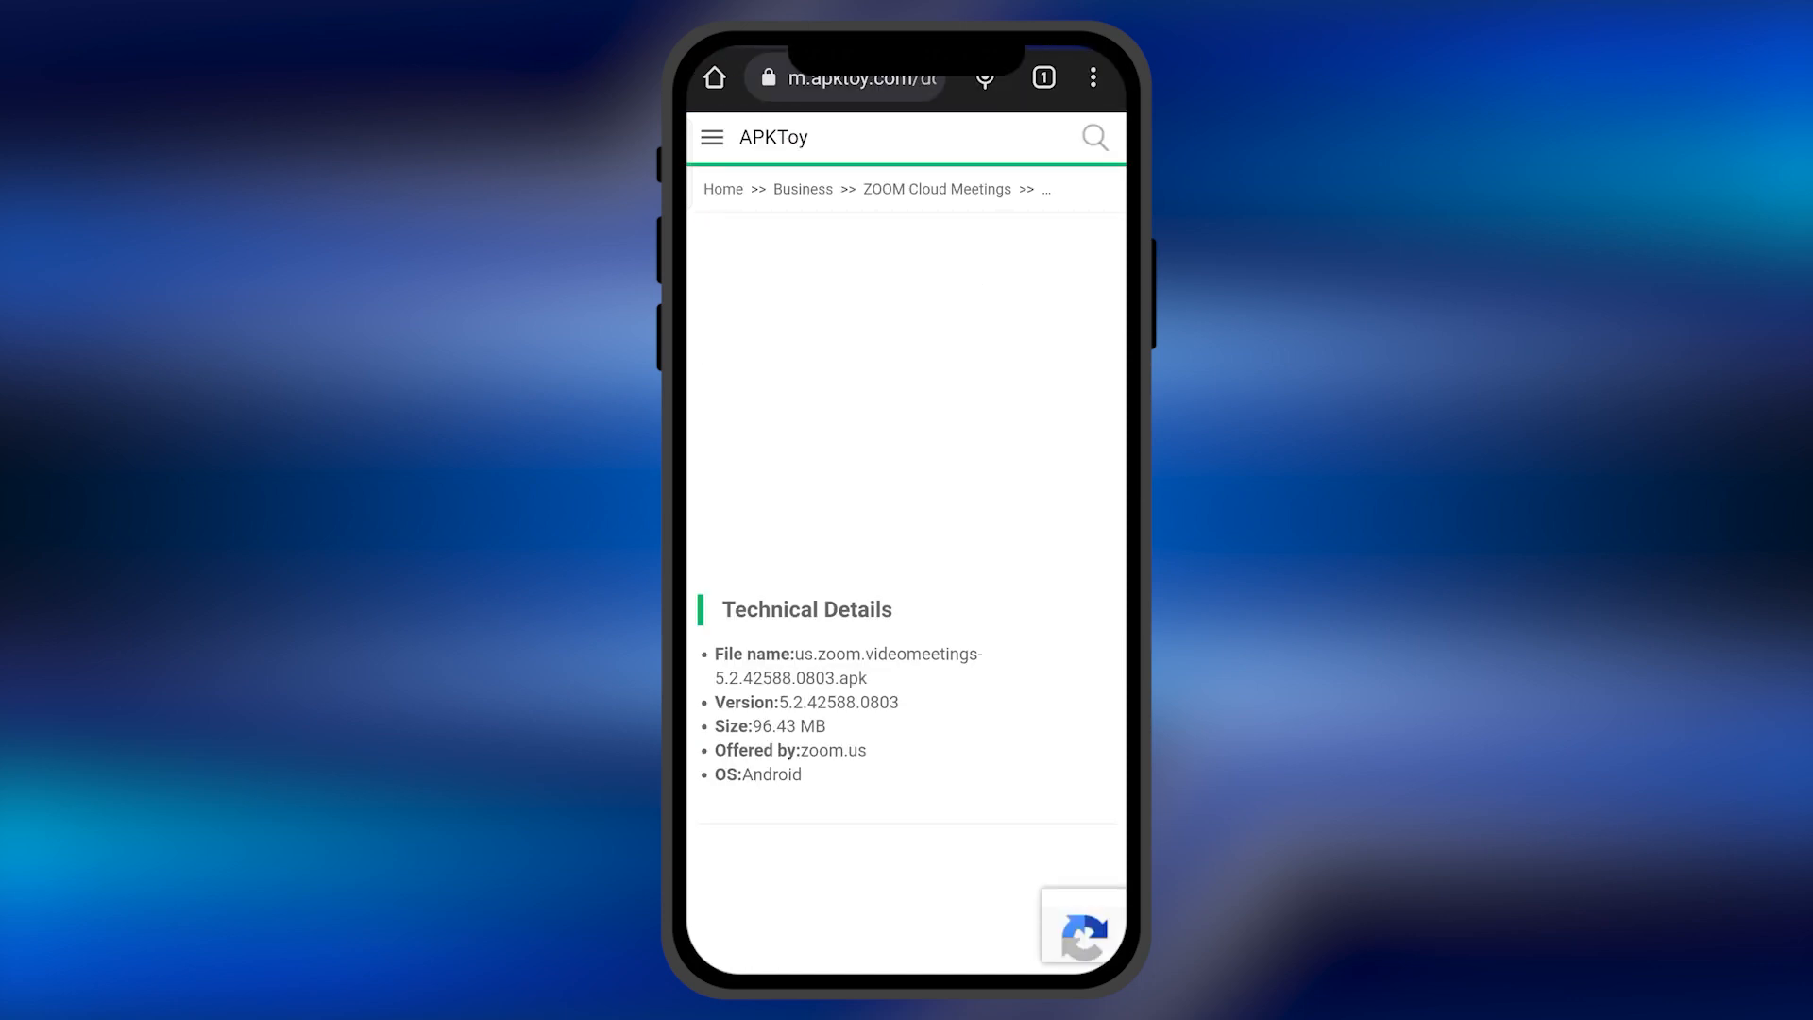
Step: Start the 5.2.42588.0803 APK download from below the Technical Details section
scroll(down, 3)
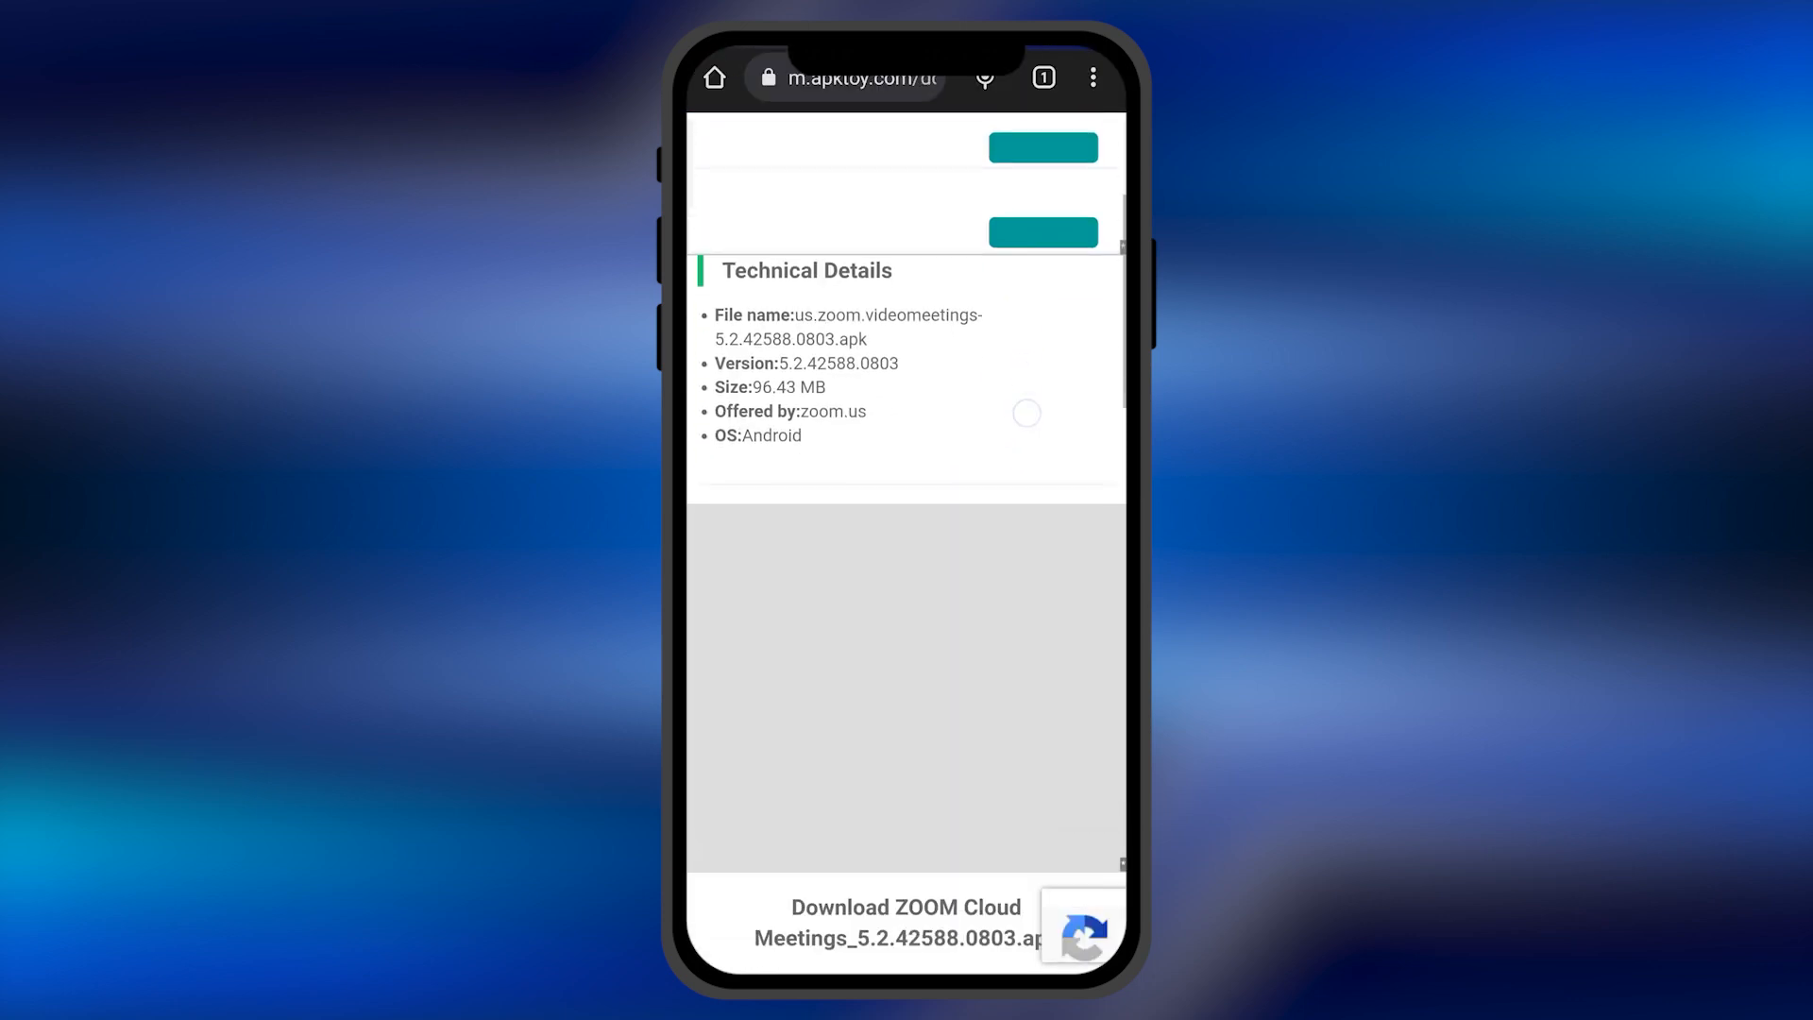
scroll(down, 3)
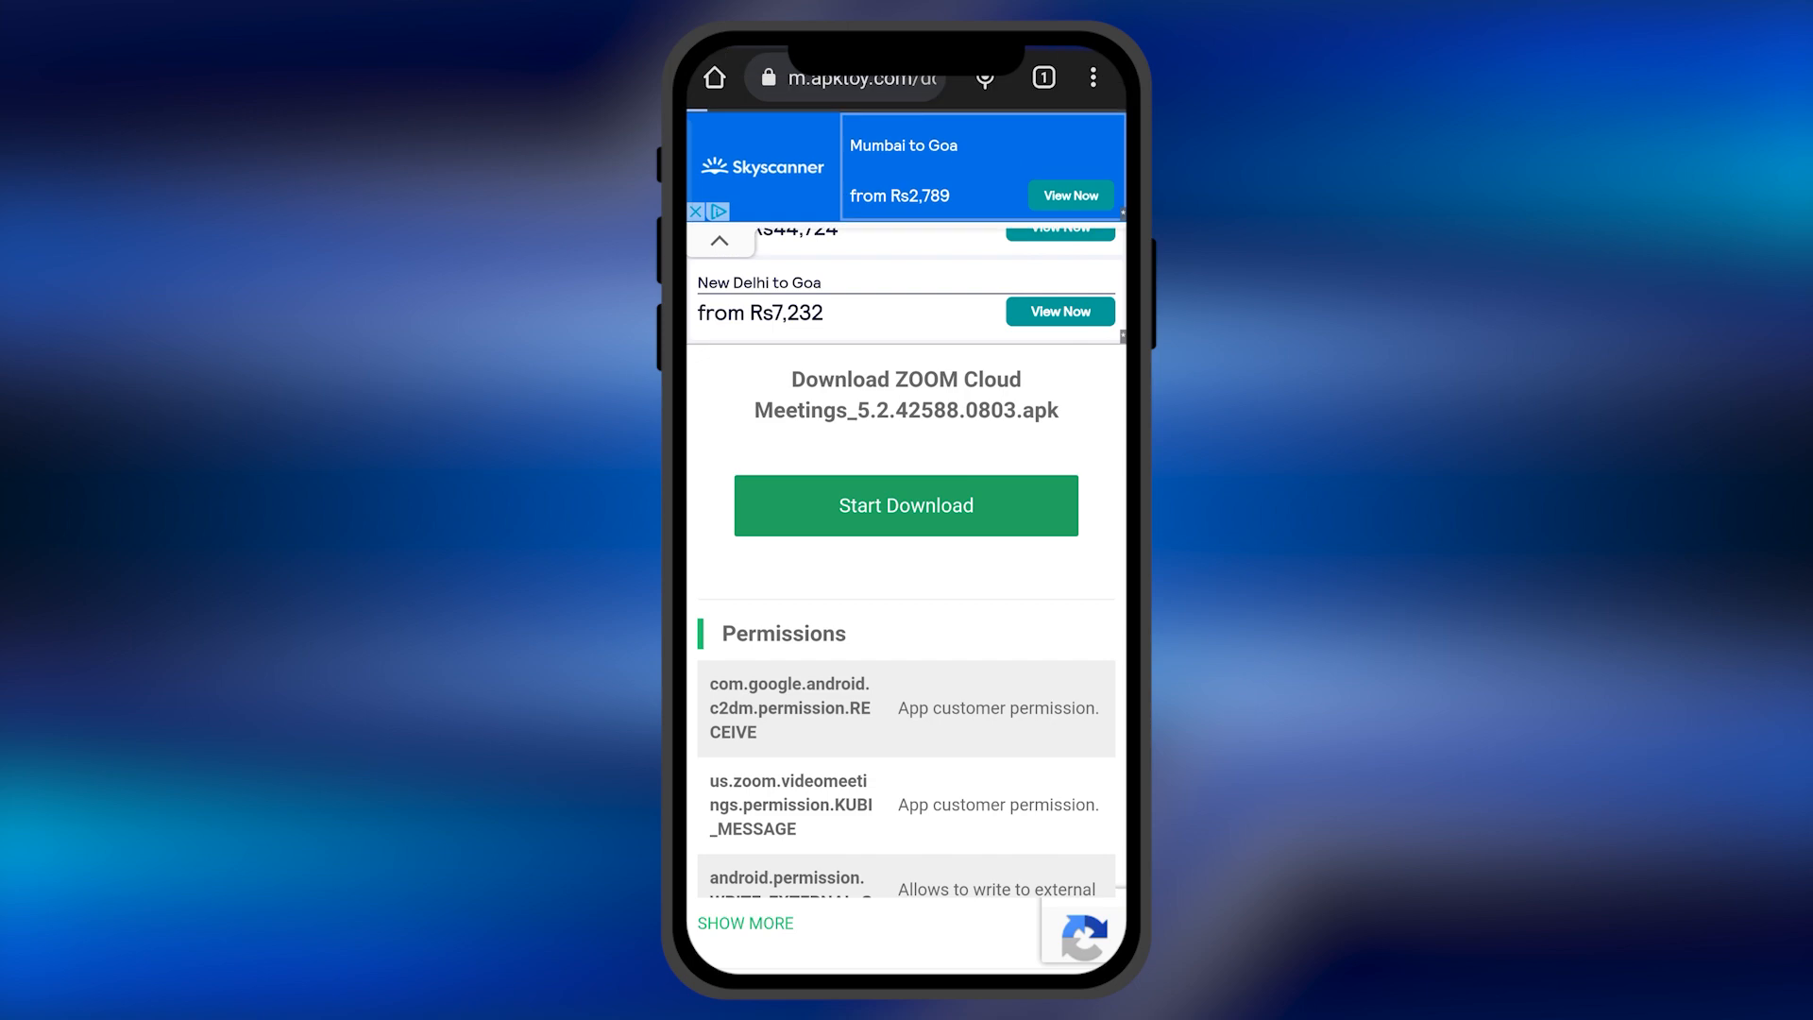
click(905, 506)
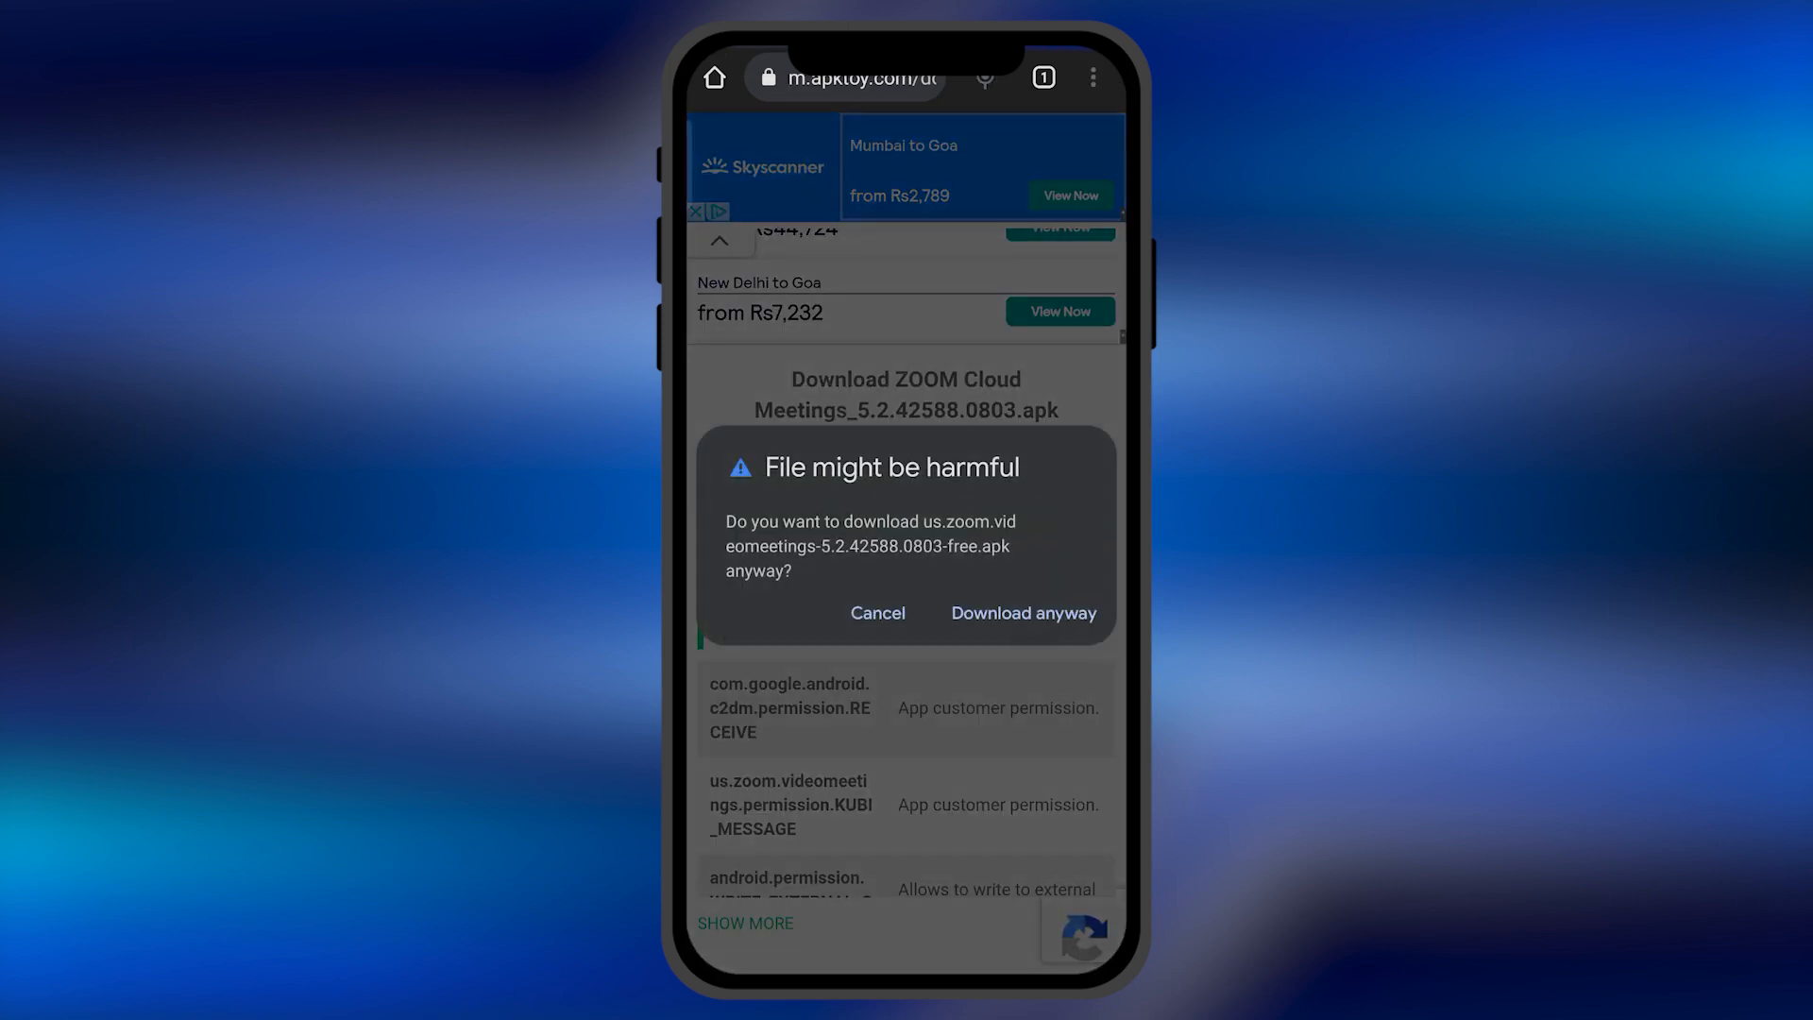
Step: Confirm 'Download anyway' on Chrome's harmful-file warning for the ZOOM APK
click(1021, 612)
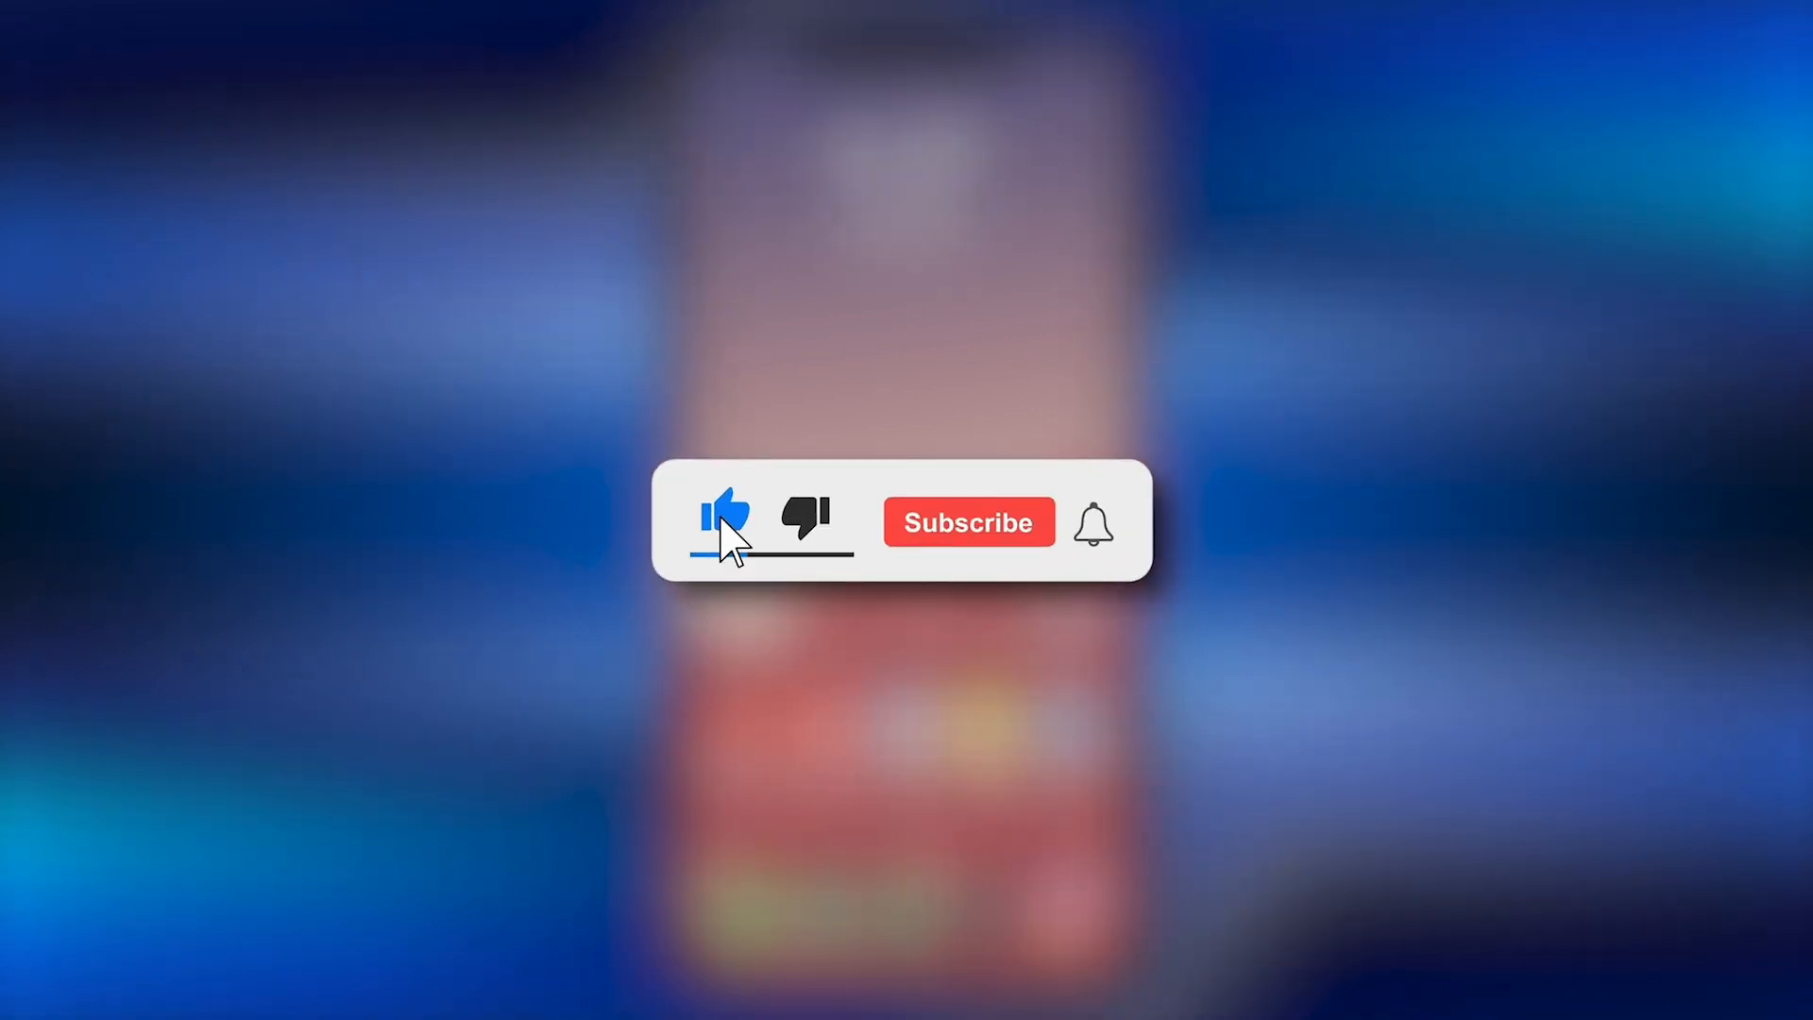
click(967, 522)
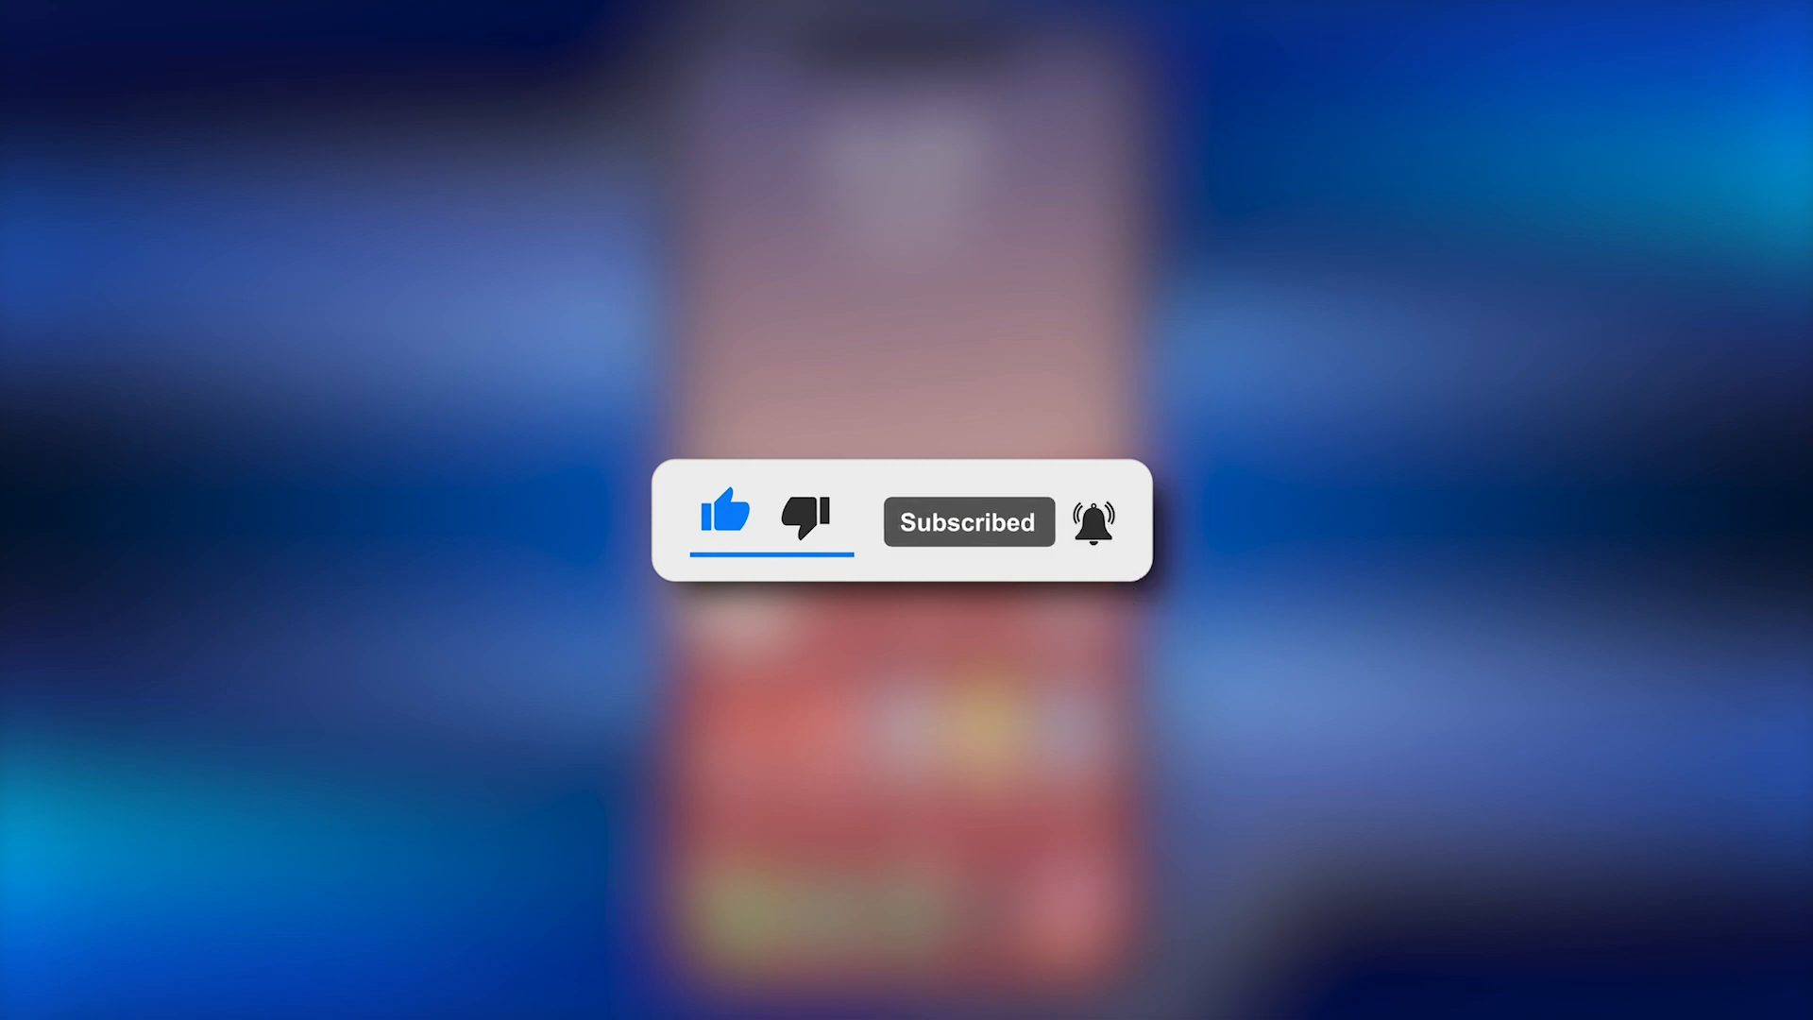